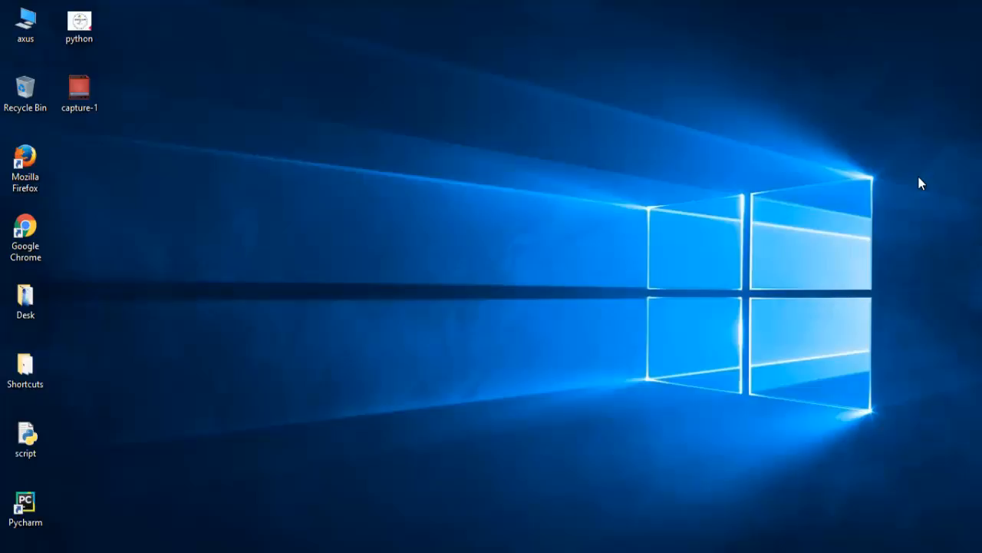
mouse_move(881, 150)
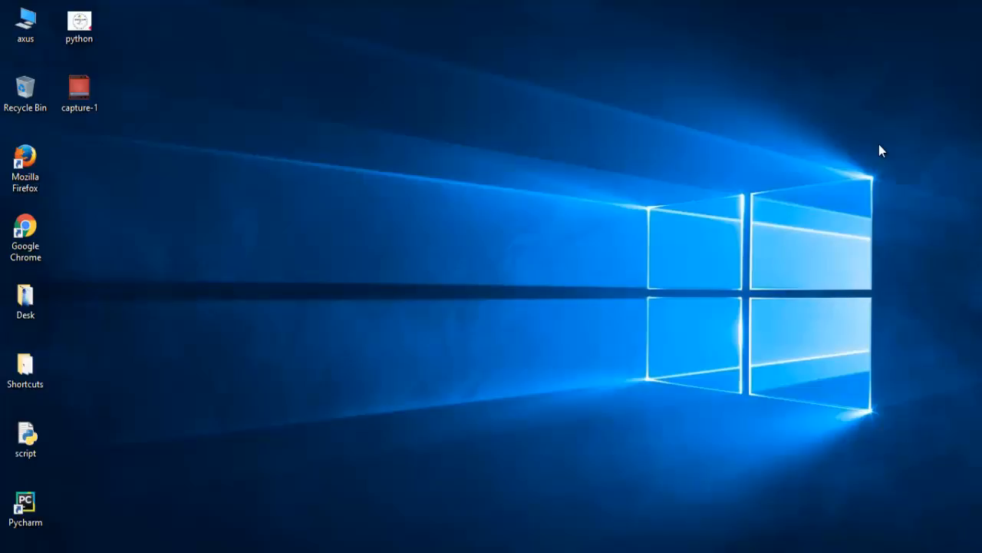
mouse_move(873, 151)
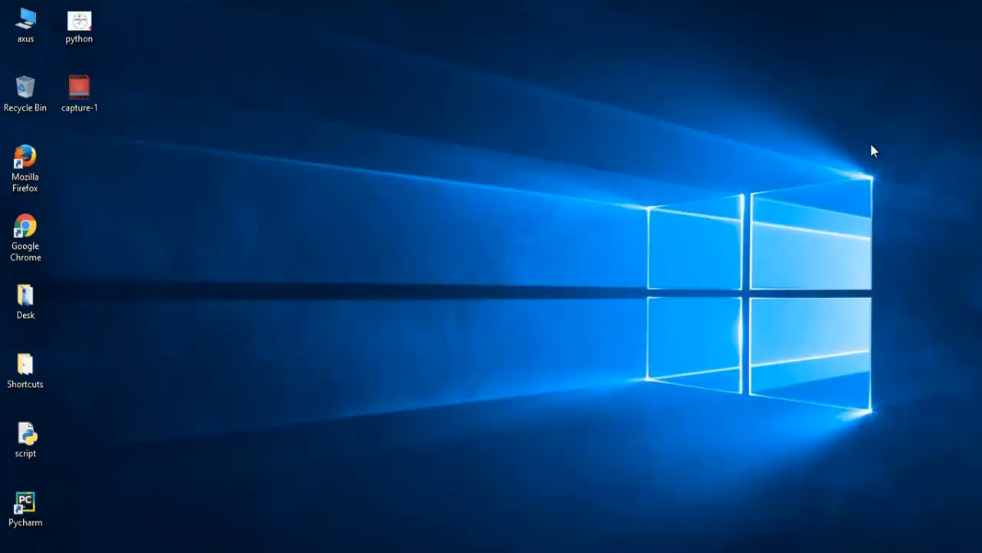
mouse_move(356, 439)
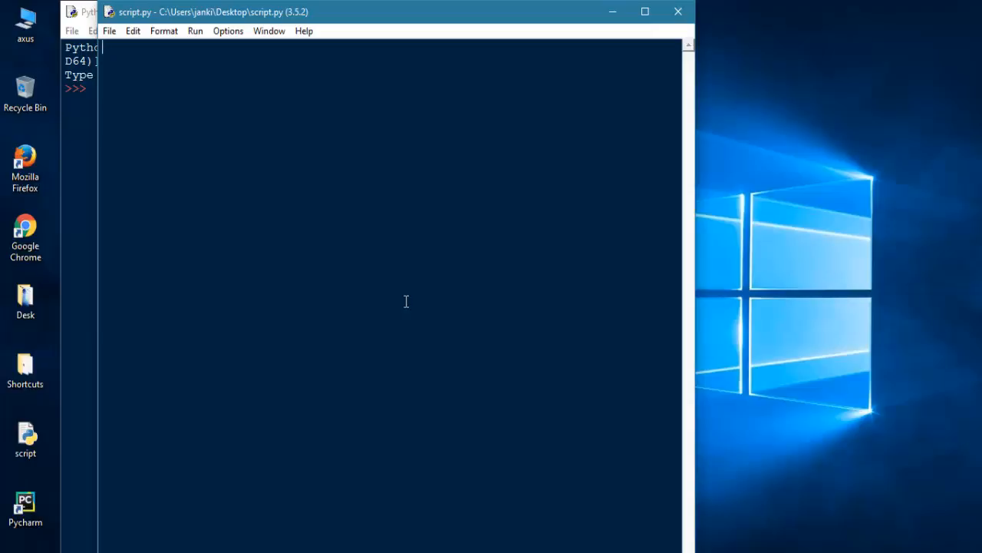
text(de)
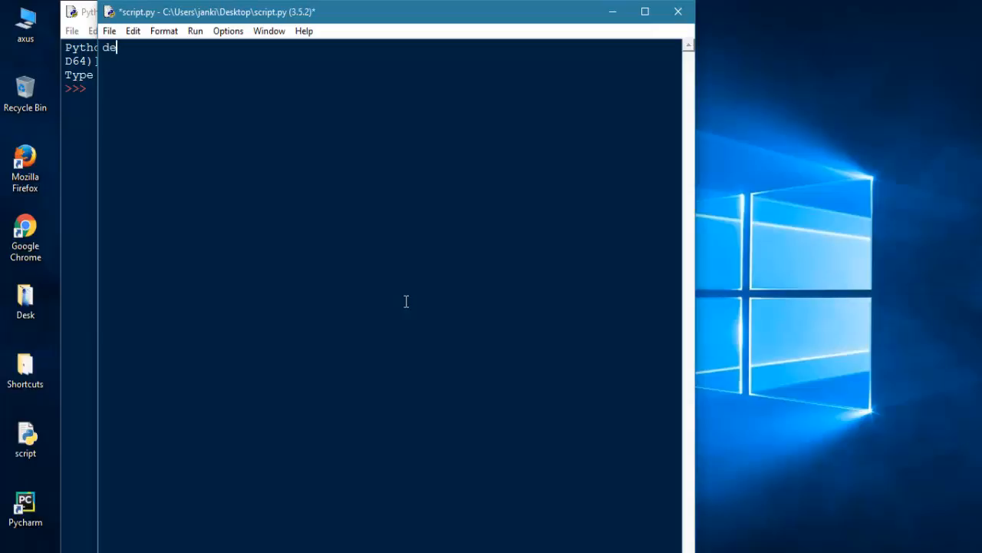
text(f)
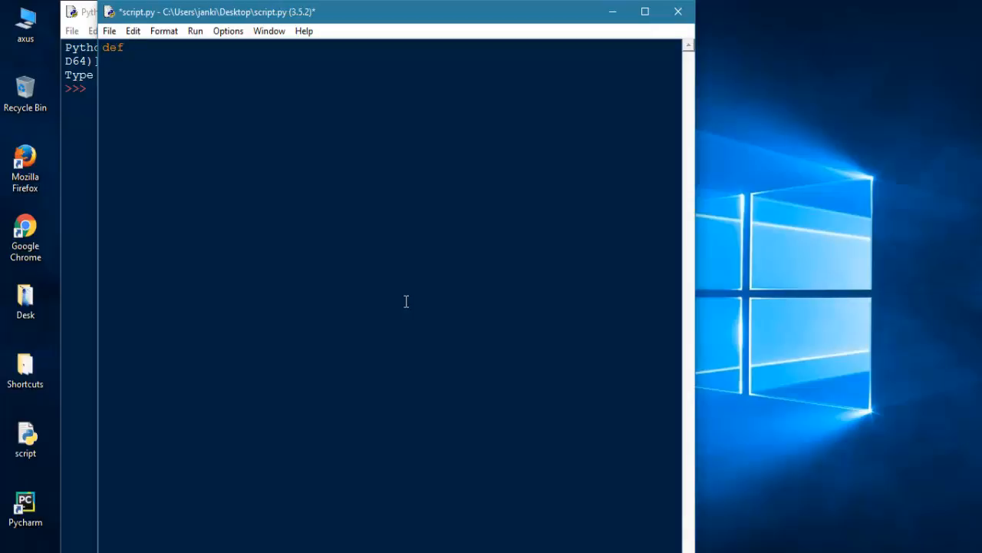
text(<)
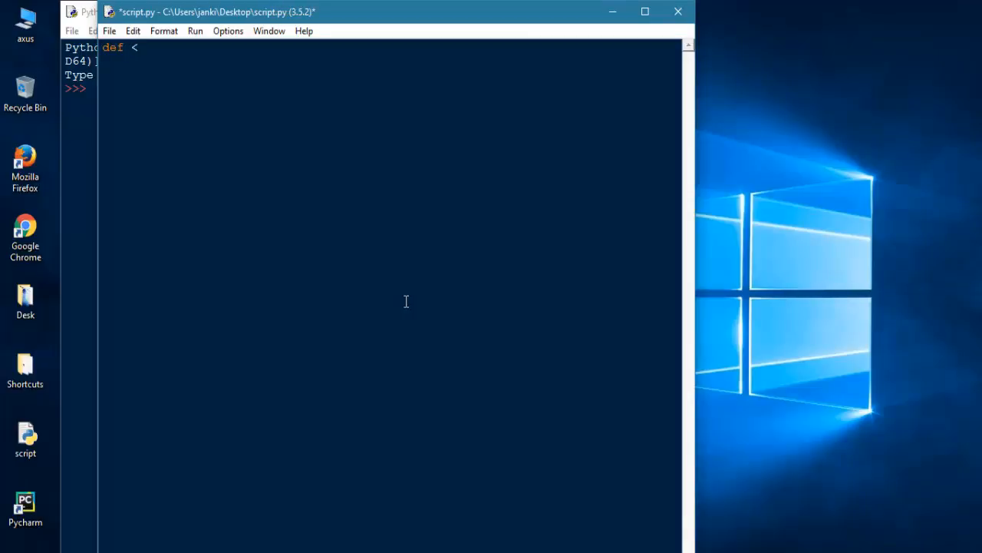
text(functio)
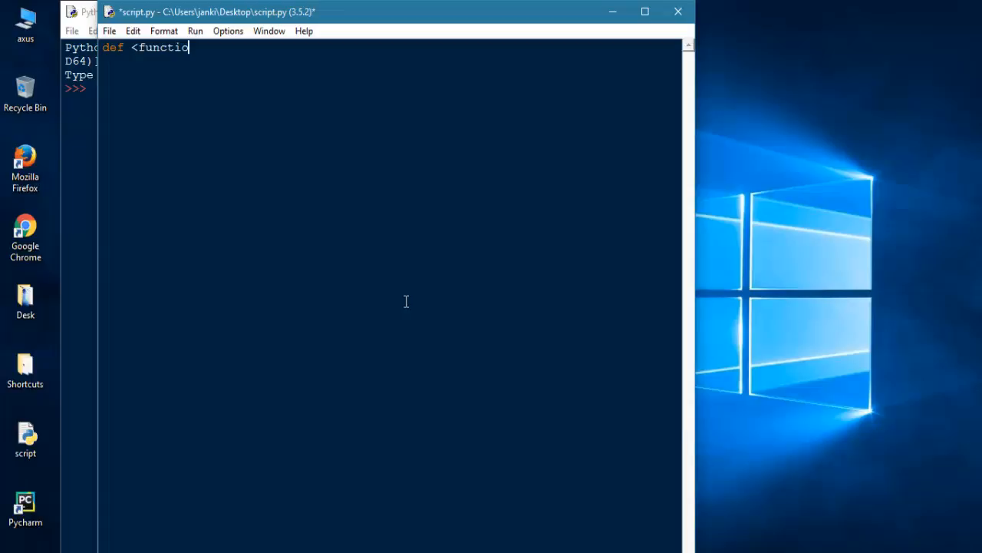
text(nme)
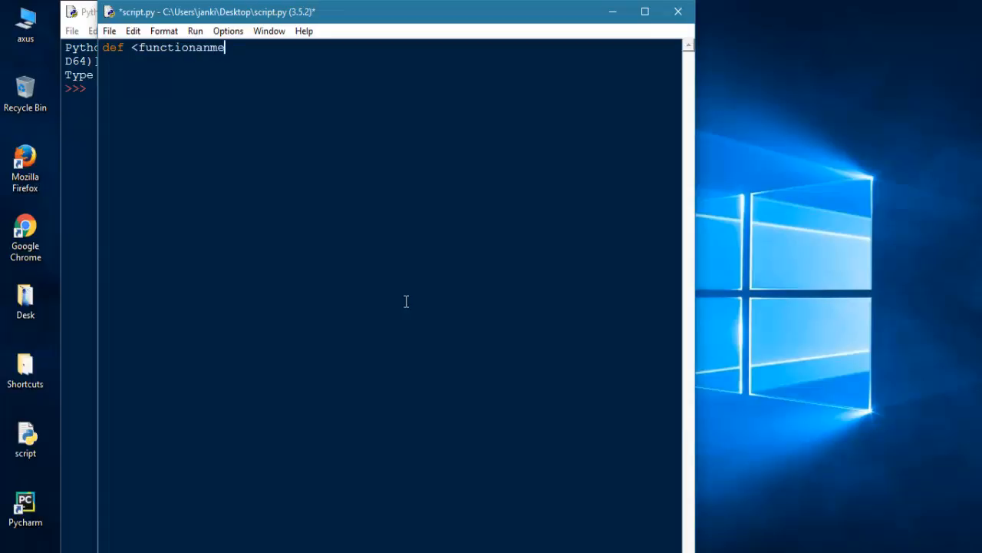
text(>)
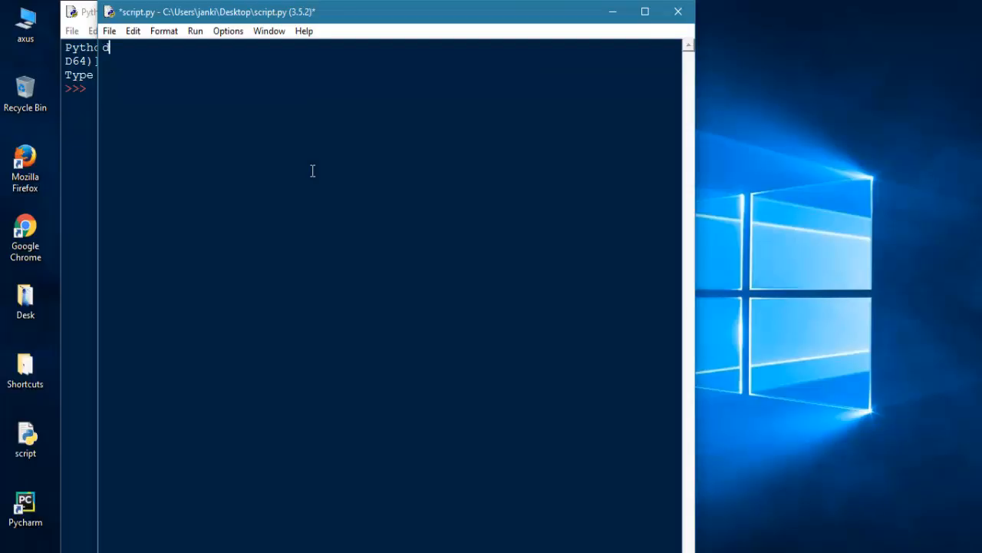
- Define print_msg() with an indented print("Hello World") body
text(def)
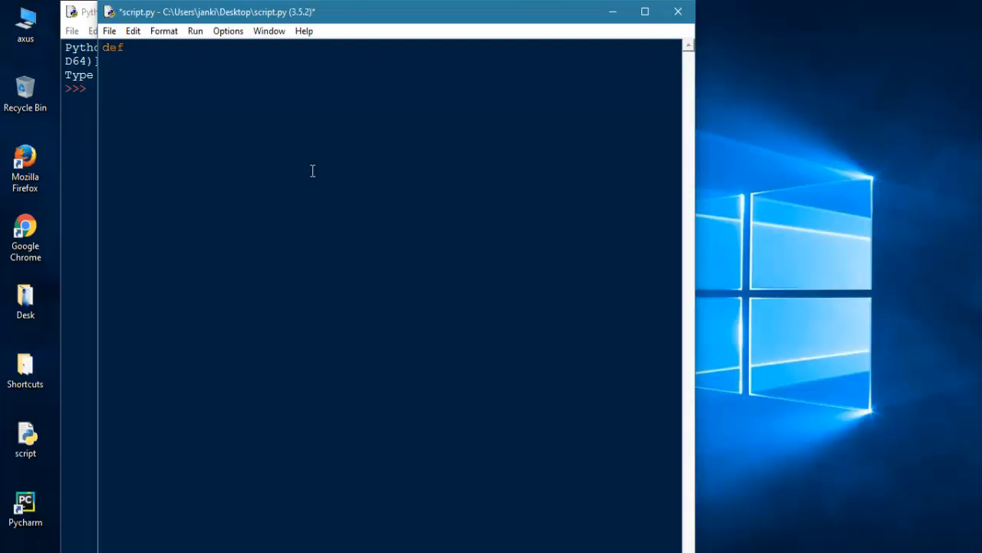
text(print_ms)
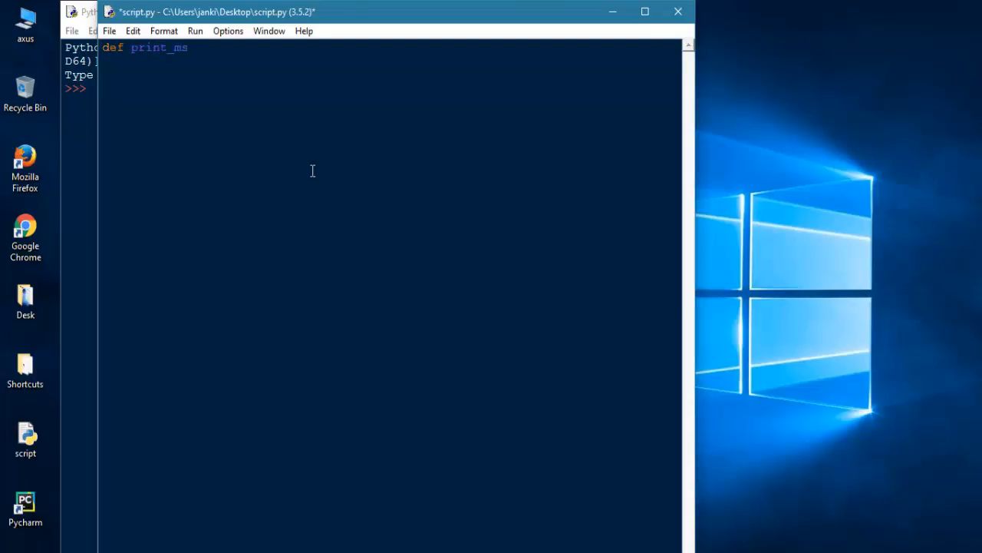
text(g())
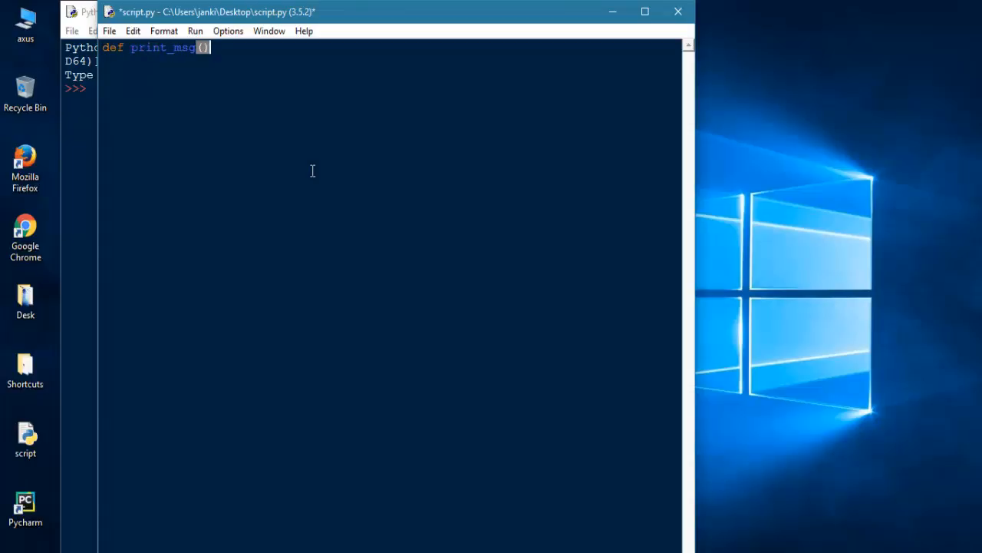
text(:)
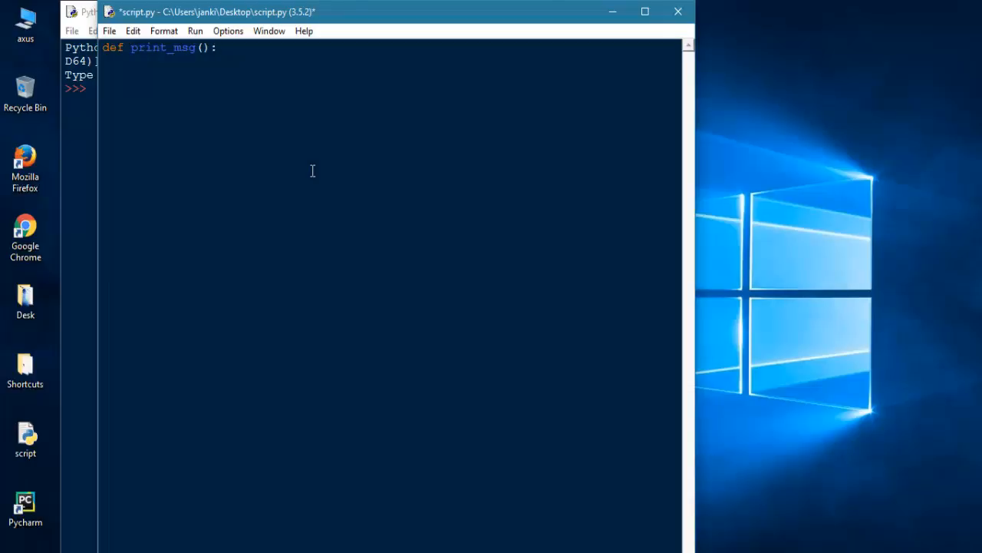
text(p)
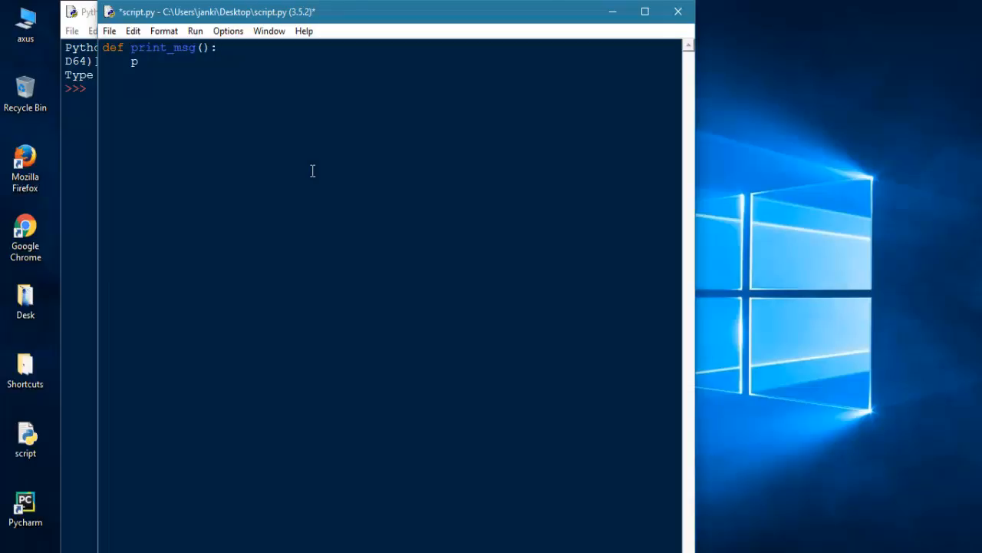
text(print(")
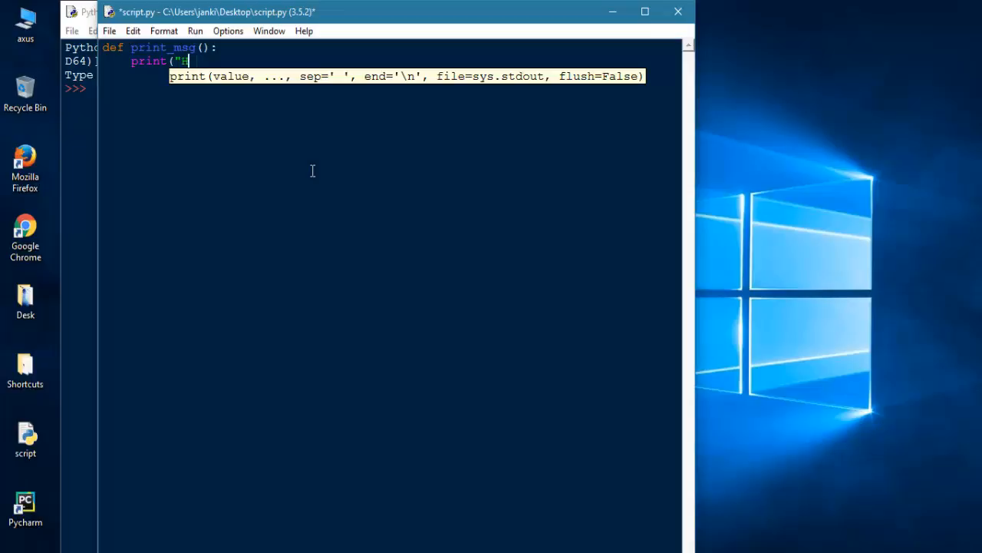
text(Hello World)
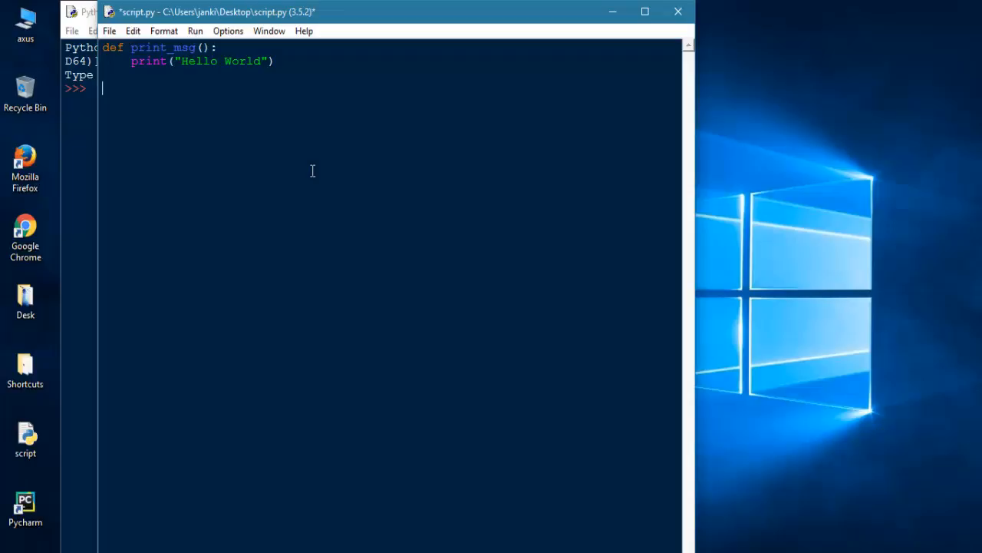
- Add a print_msg() call on a new line below the definition
text(p)
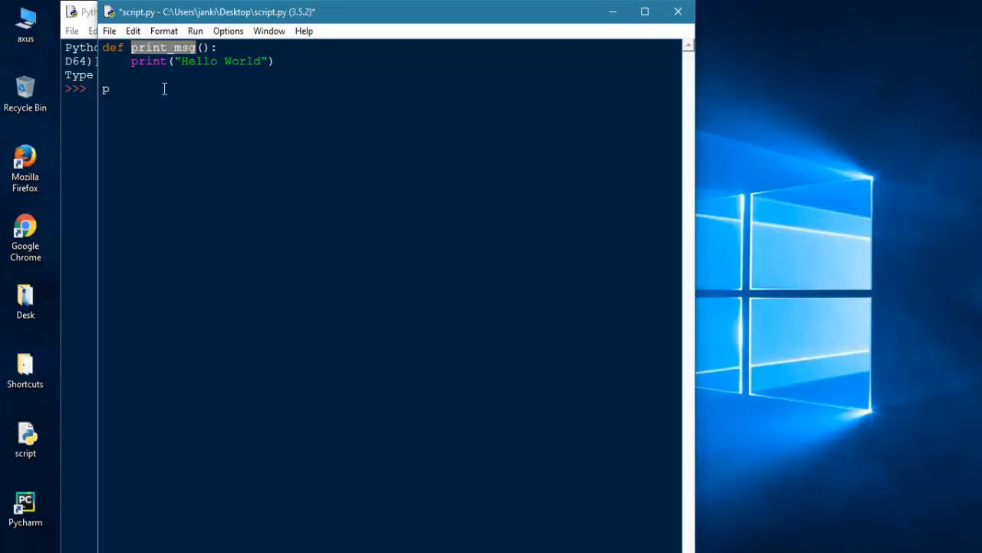
text(rint_)
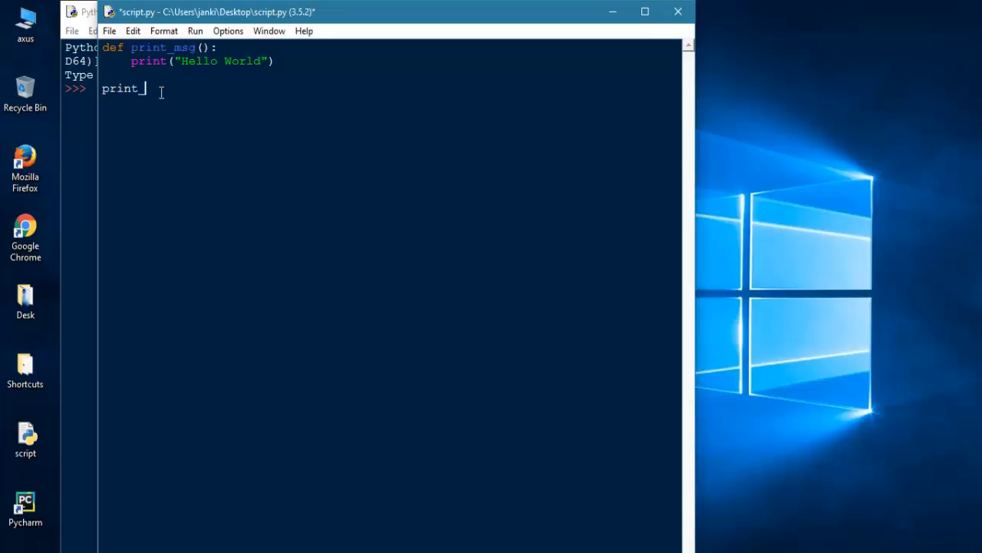
text(msg())
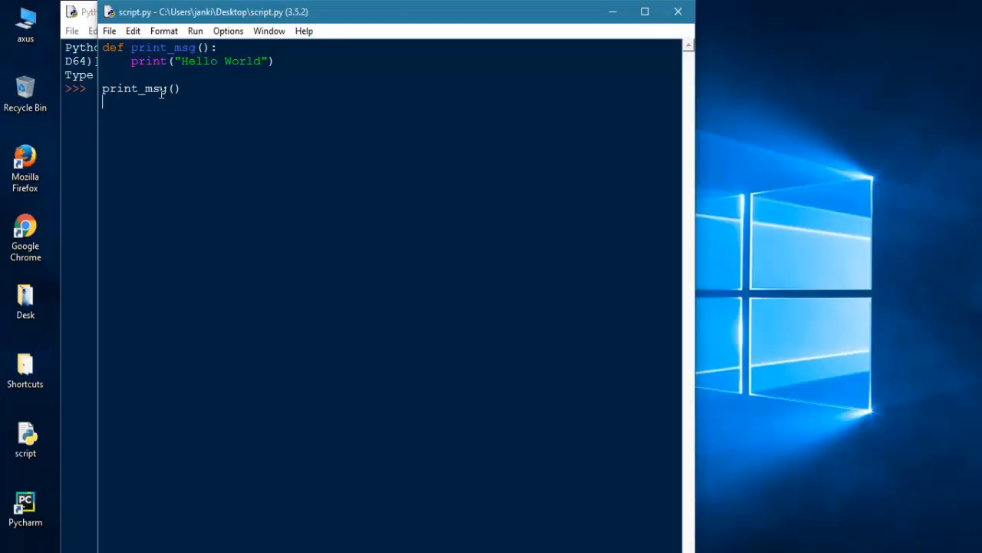
mouse_move(301, 129)
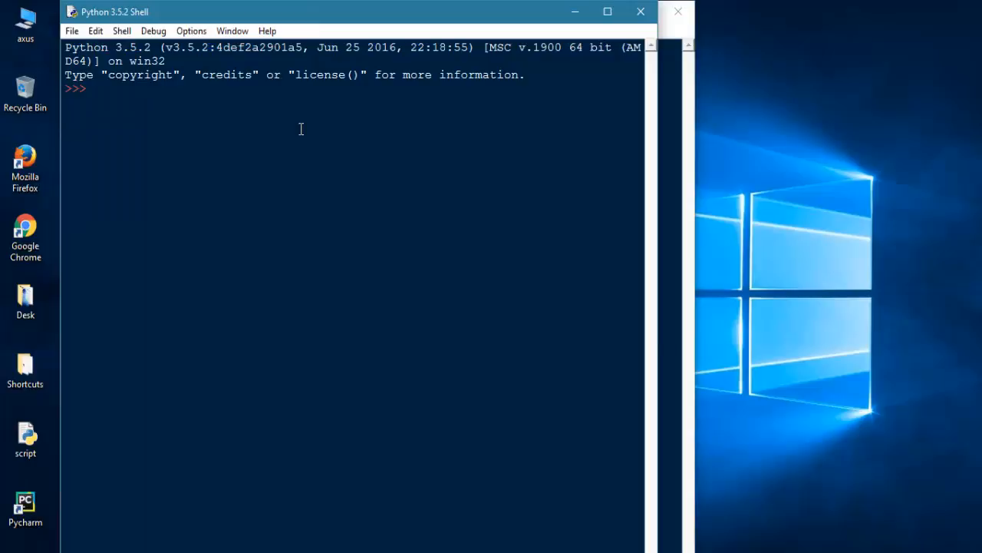
- Save and run script.py with F5 so Hello World appears in the shell
key(F5)
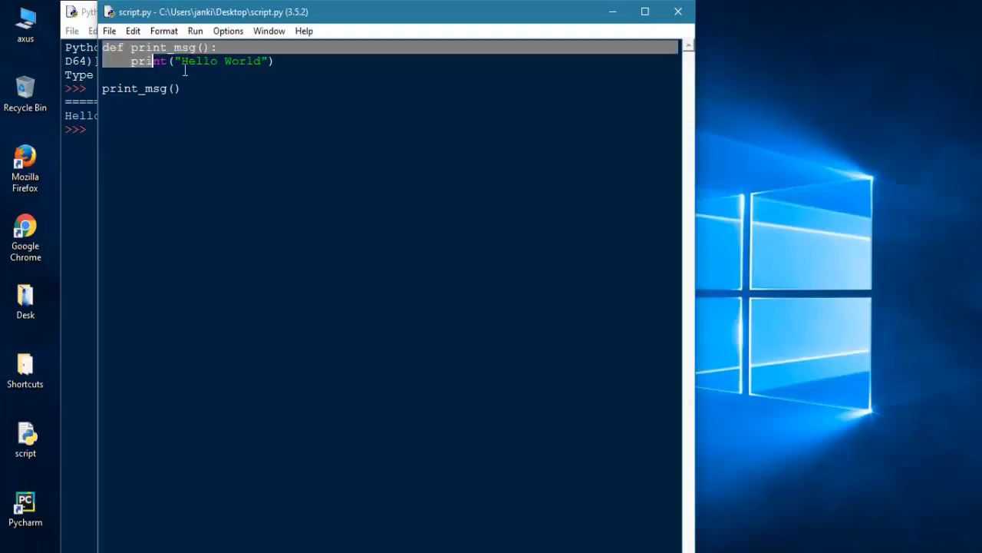
- Remove the definition, save and run to get a NameError that print_msg is not defined
key(Delete)
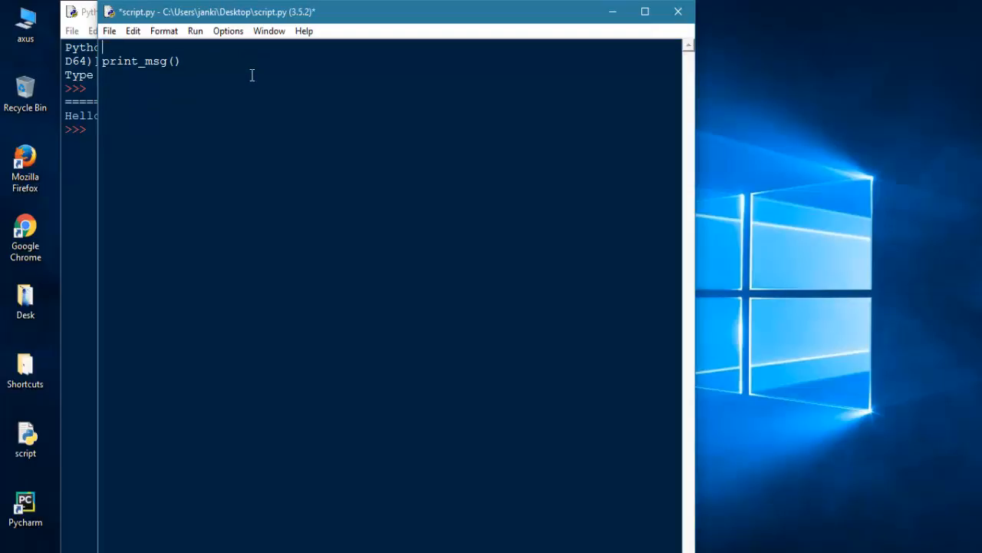
key(ctrl+s)
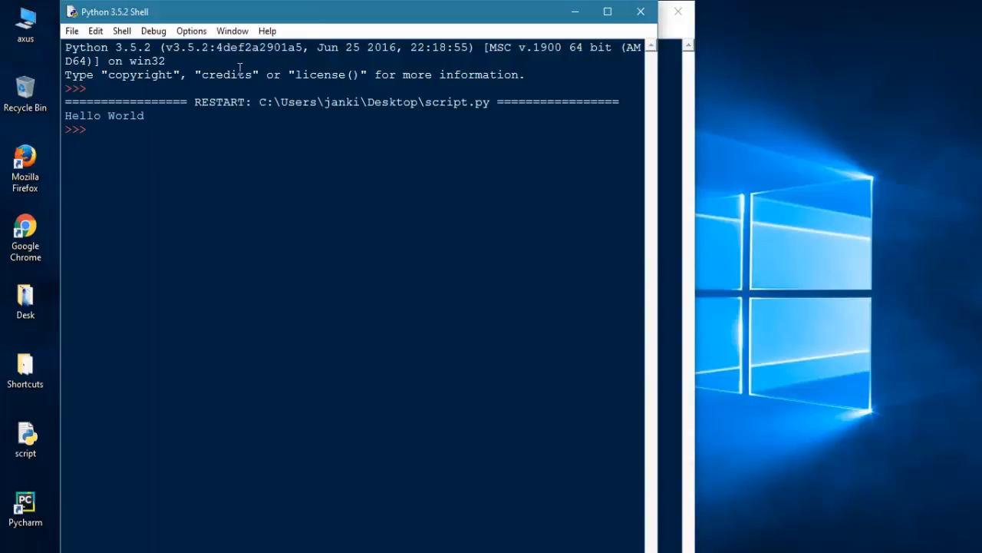
key(F5)
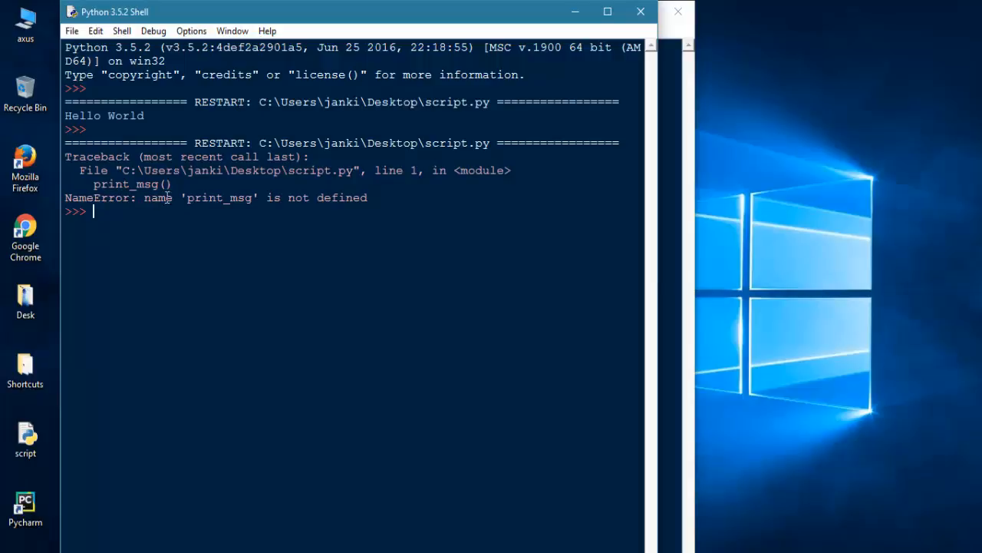
double_click(206, 196)
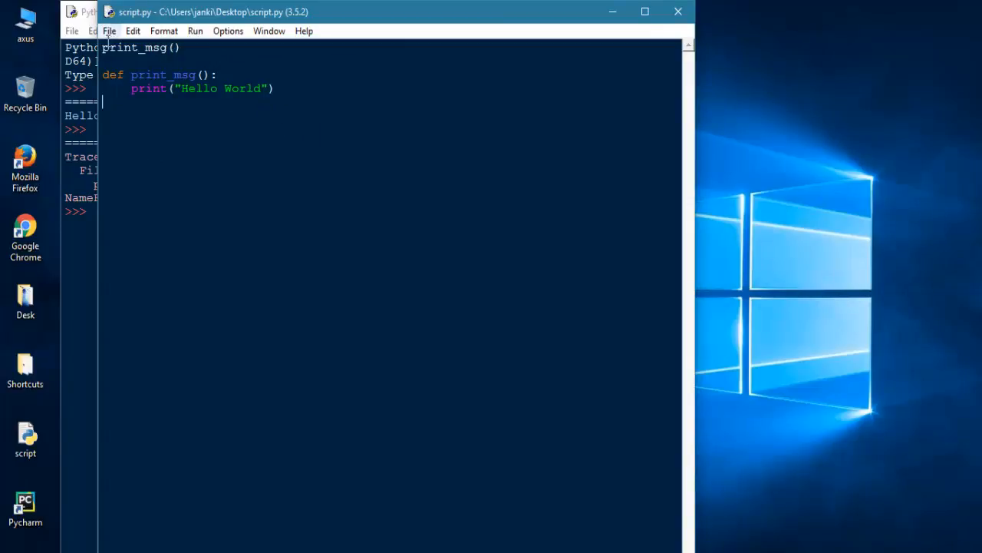
mouse_move(290, 80)
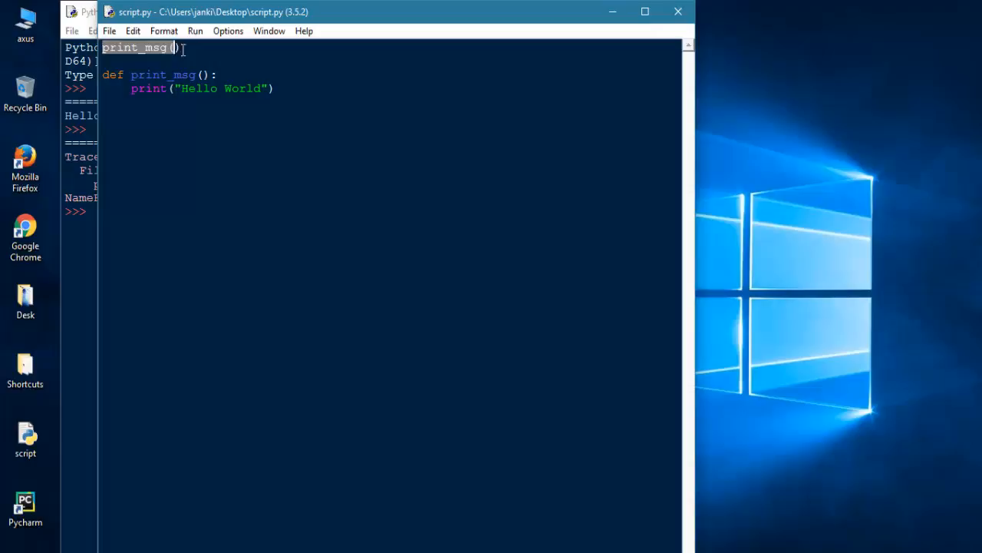
- Delete the print_msg call and definition, leaving the editor nearly empty
key(Delete)
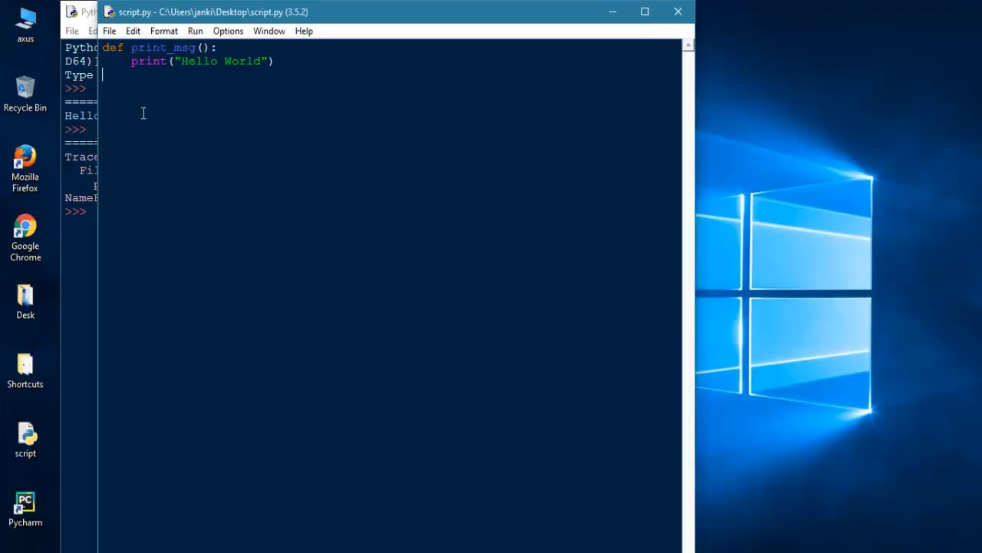
text(print_msg())
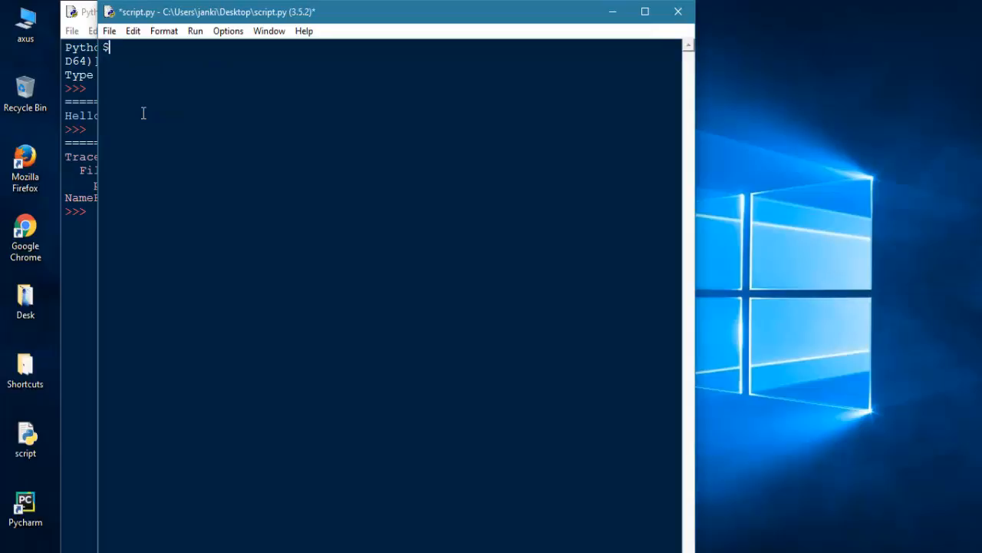
- Write the comment lines '# Simple function' and '# Return statement'
text(imple function)
click(390, 61)
text(#)
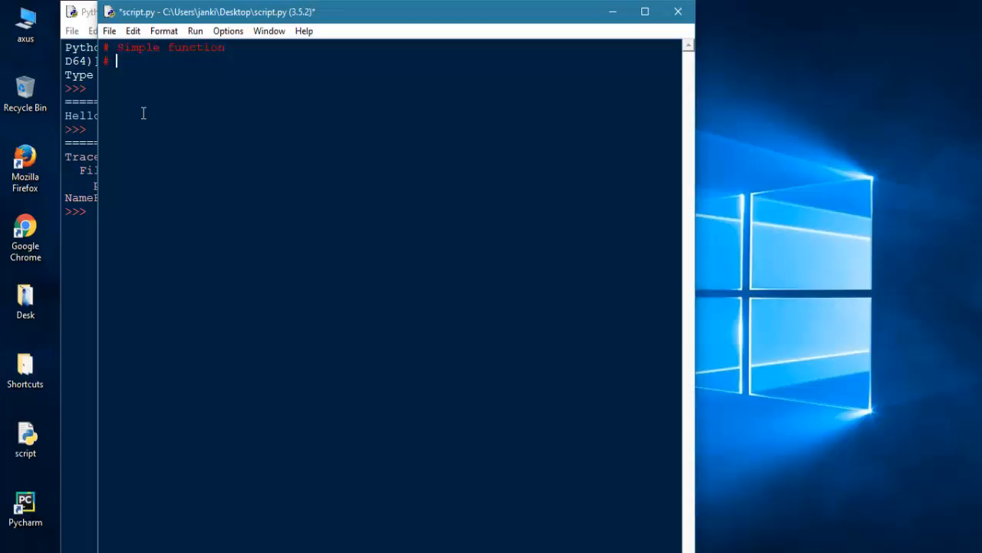
text(Return state)
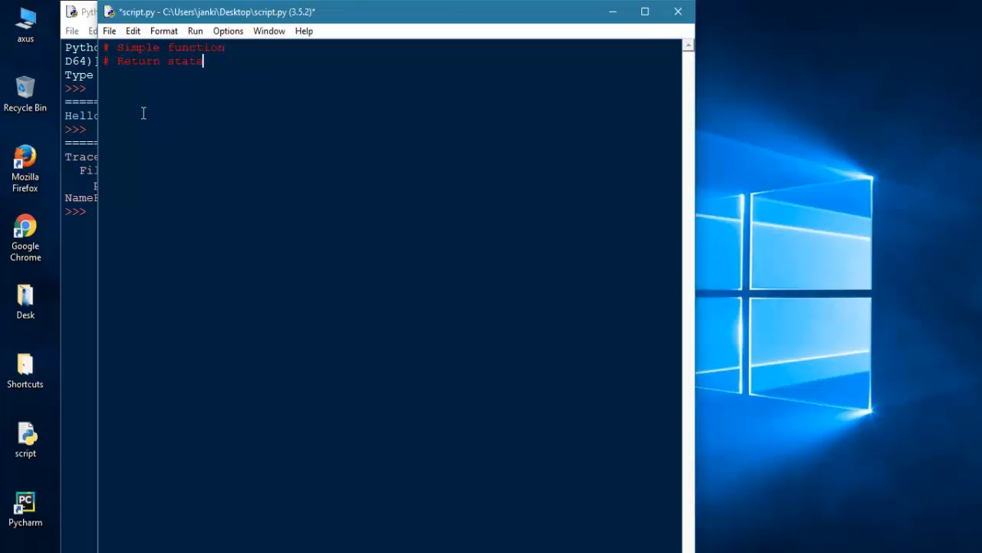
text(ment)
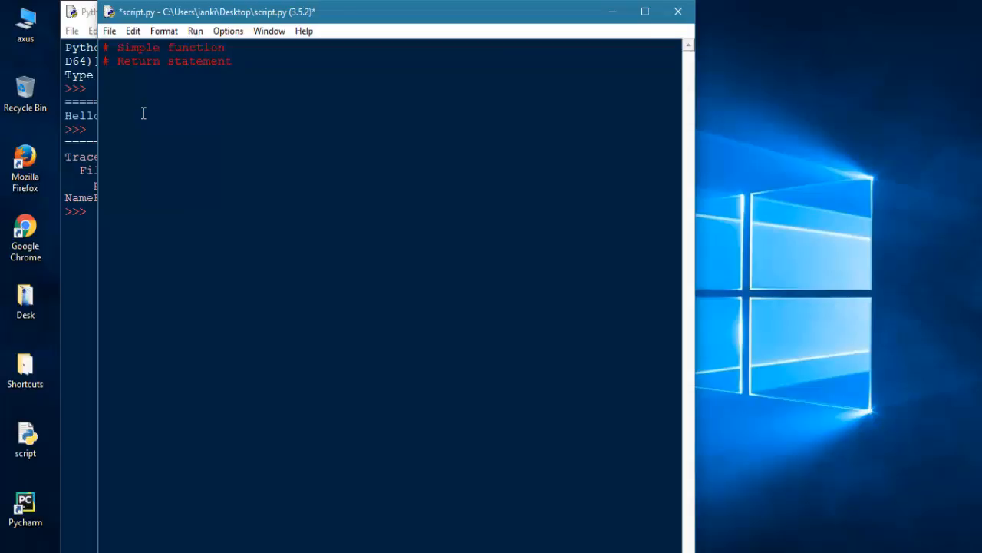
text(de)
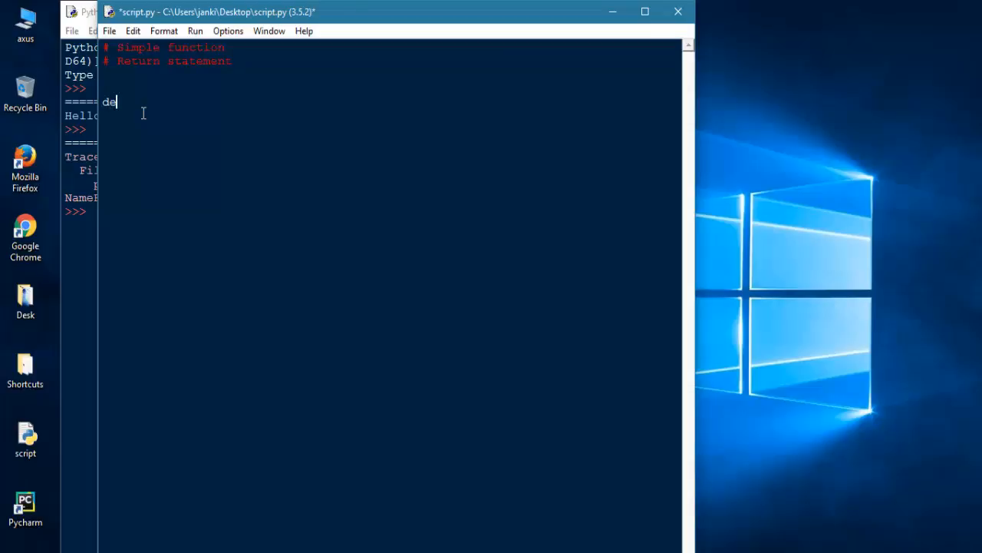
key(backspace)
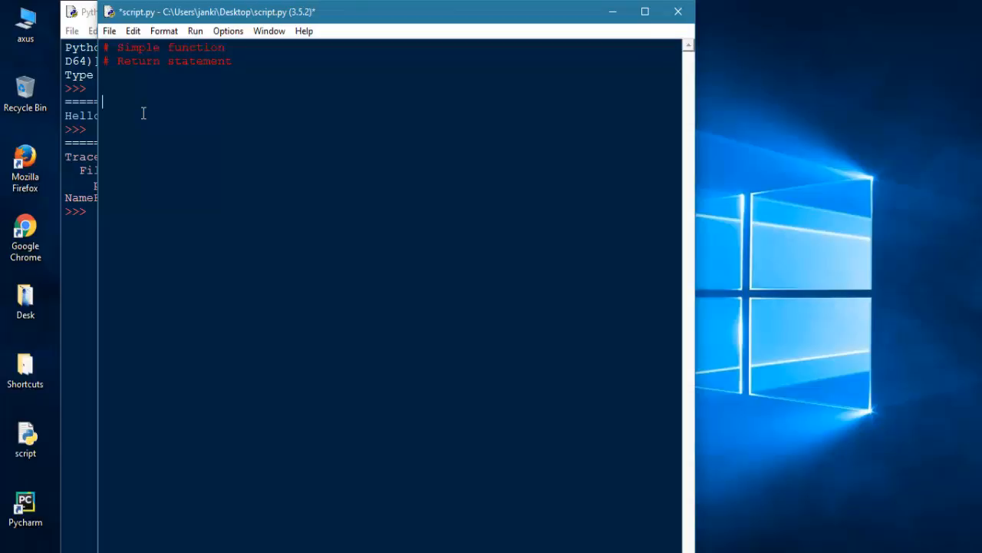
- Add the assignments a = 10 and b = 20 below the comments
text(a = 1)
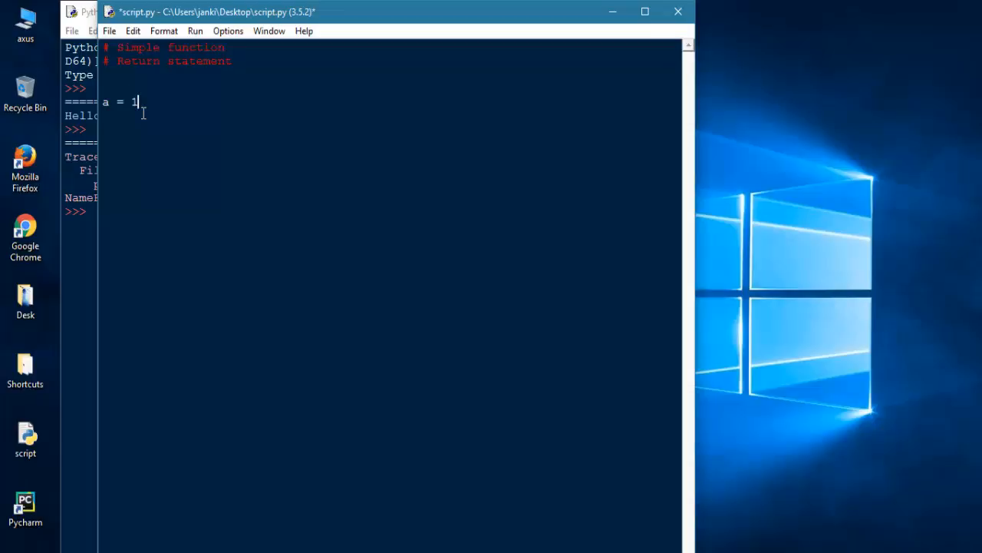
text(0)
text(b = 20)
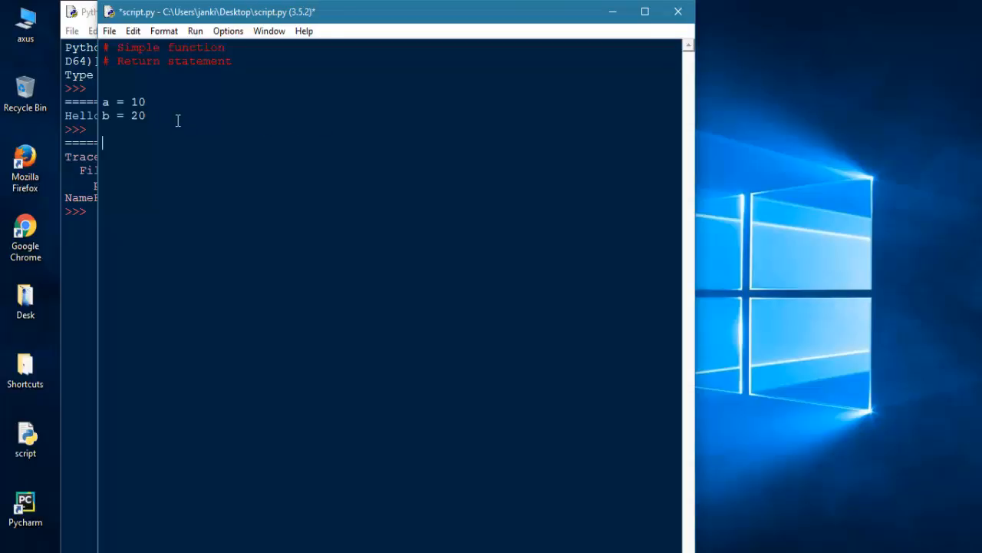
drag(104, 102, 146, 116)
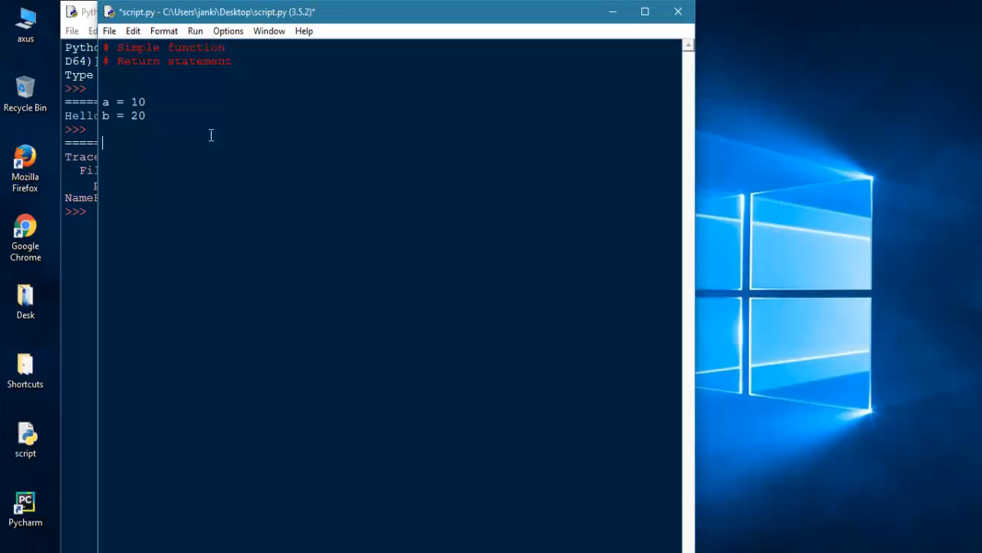
- Write the getsum(a1, a2) definition header under the variables
text(de)
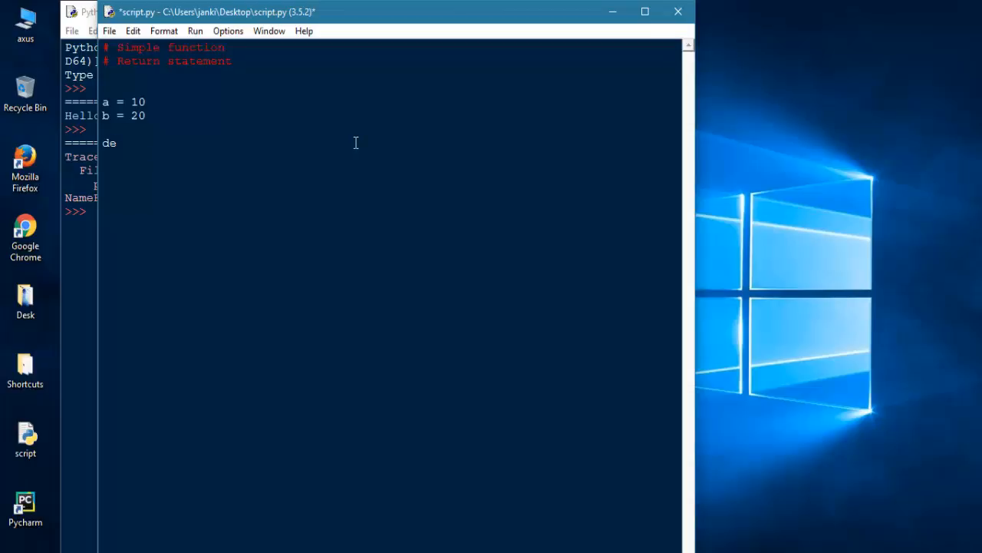
text(f getsu)
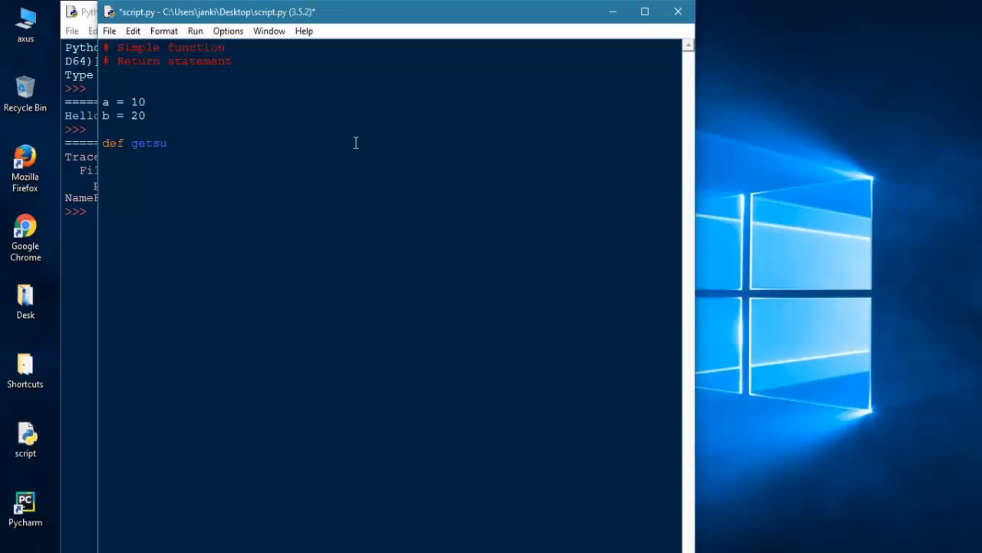
text(m()
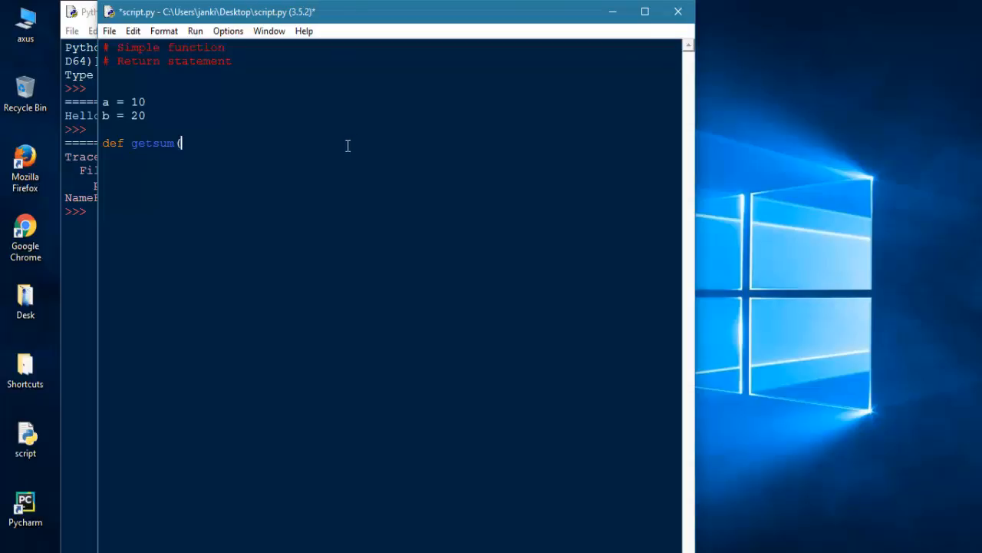
mouse_move(316, 156)
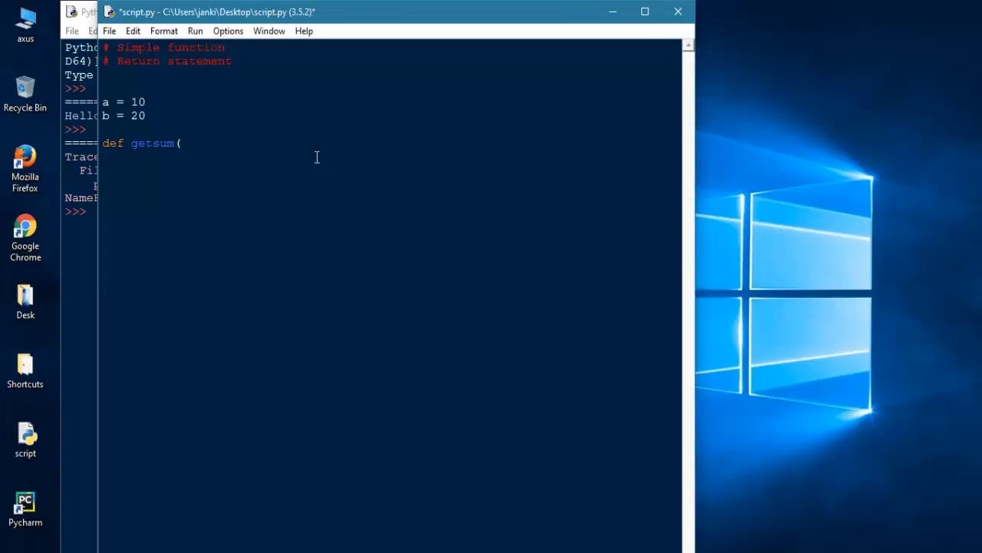
text(ar1,)
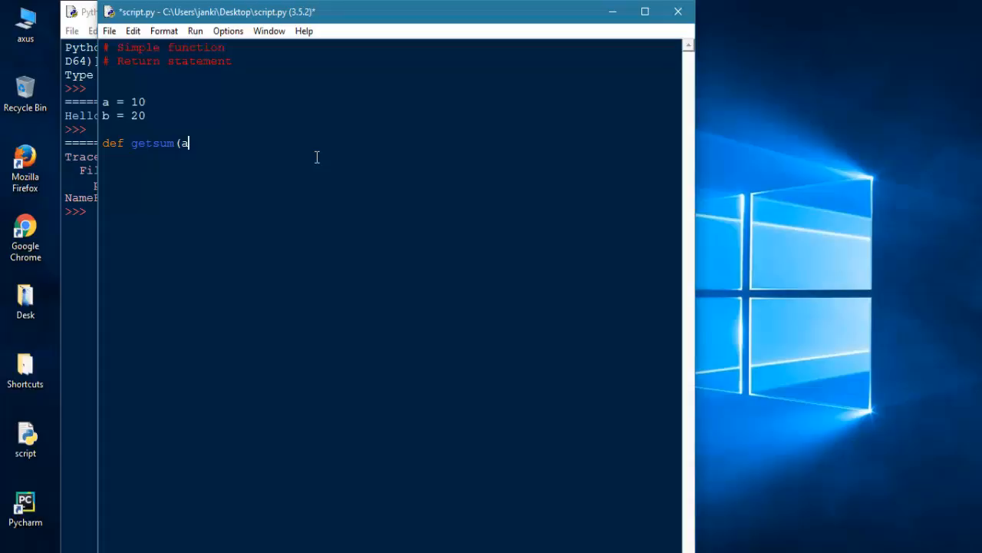
text(, a2):)
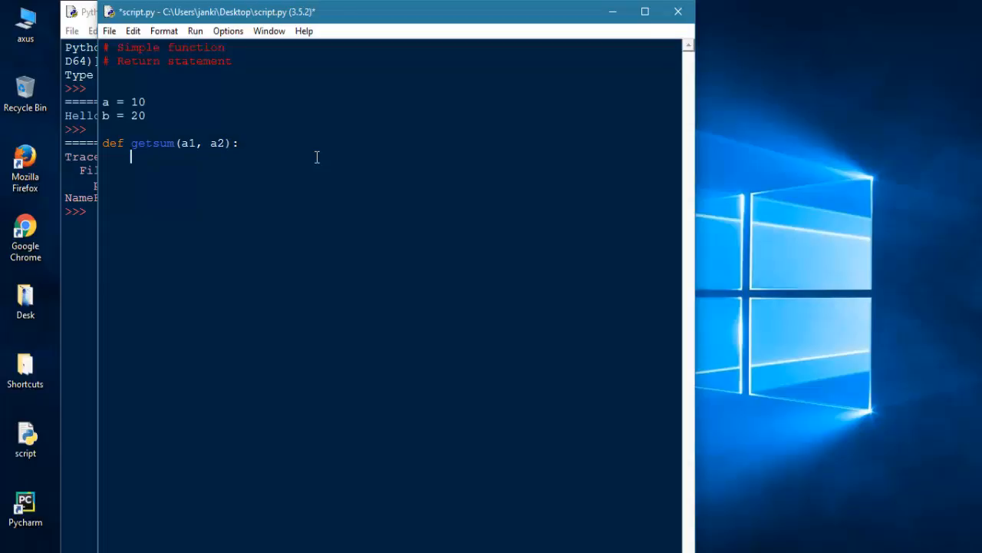
- Give getsum a body that returns sum(a1, a2), correcting a retrun typo along the way
text(retrun)
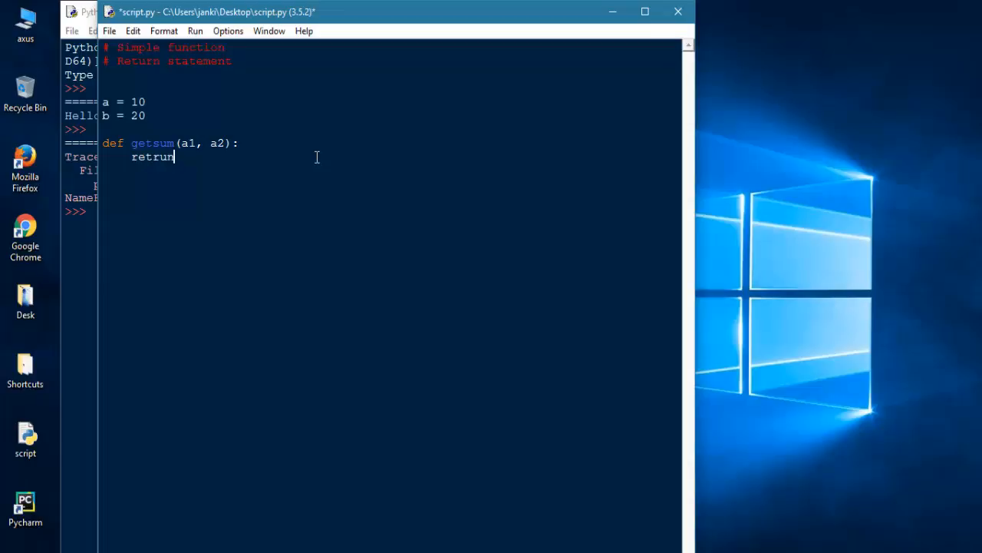
text(return)
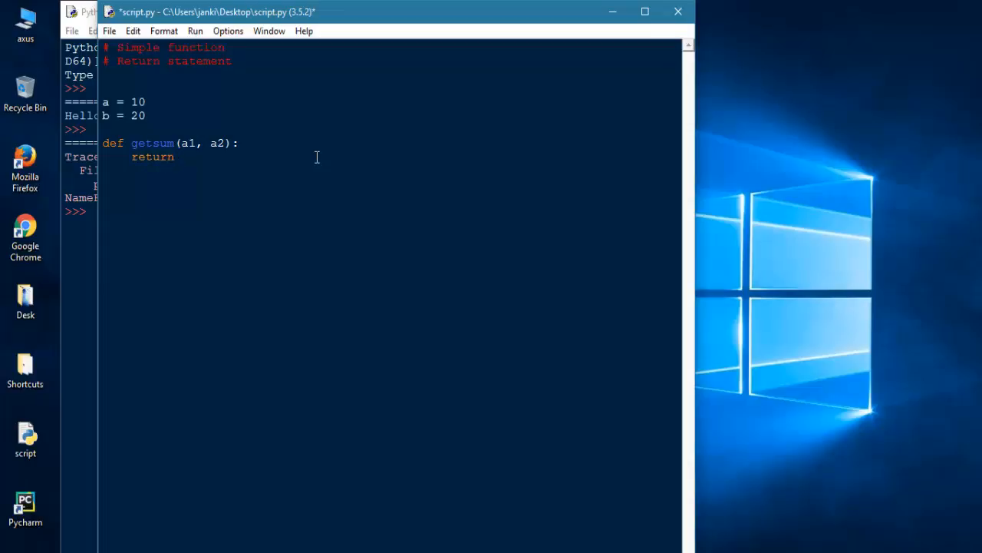
text(sum()
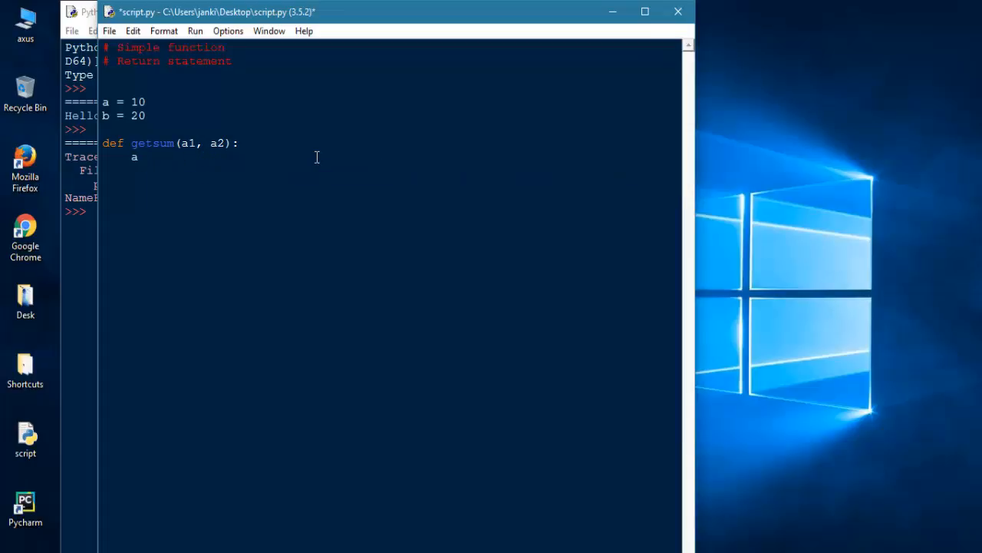
text(ns = a1 + a2)
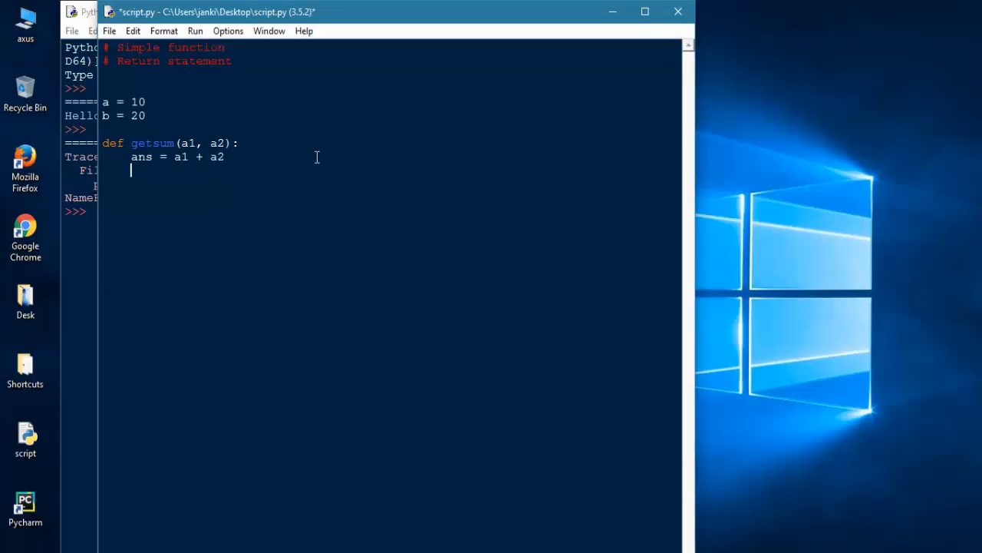
text(r)
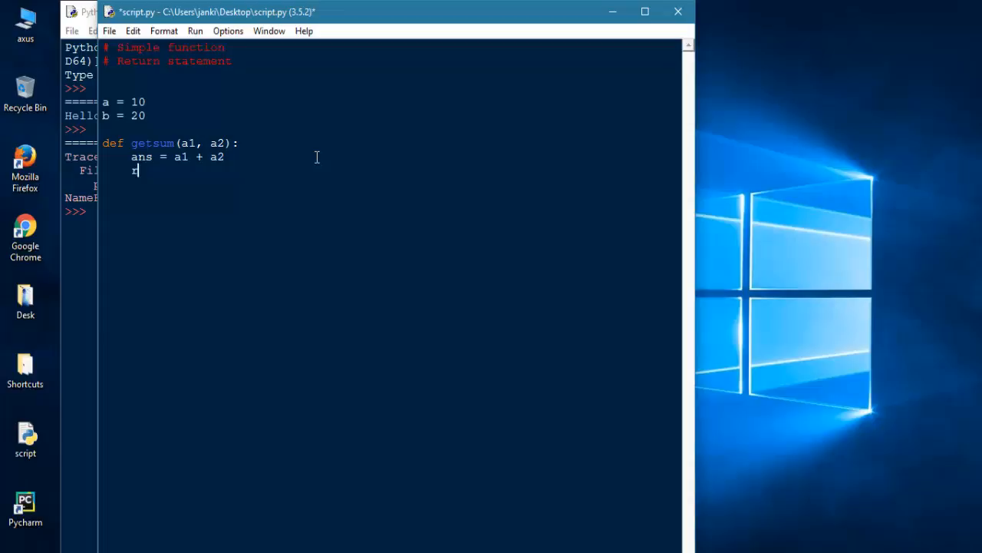
text(et)
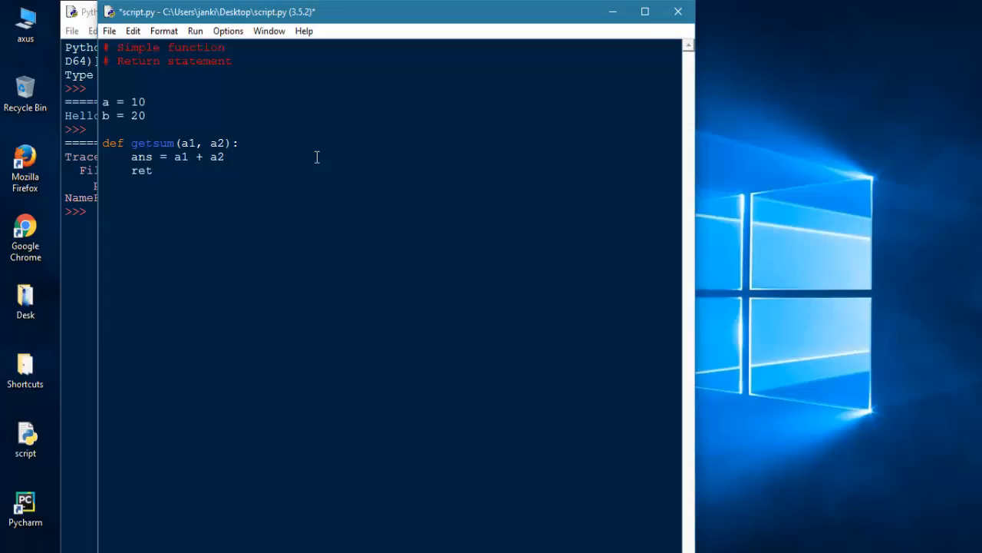
text(urn ans)
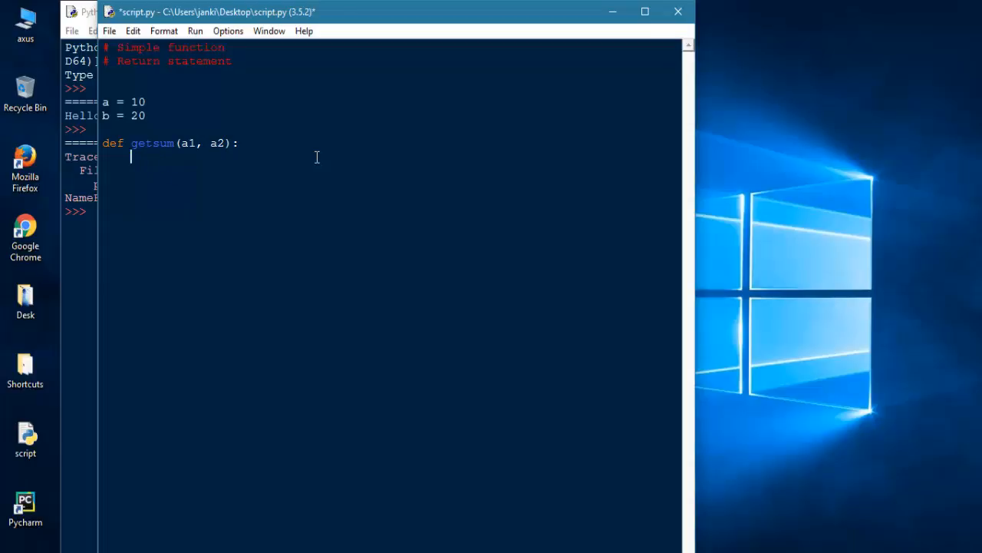
text(return)
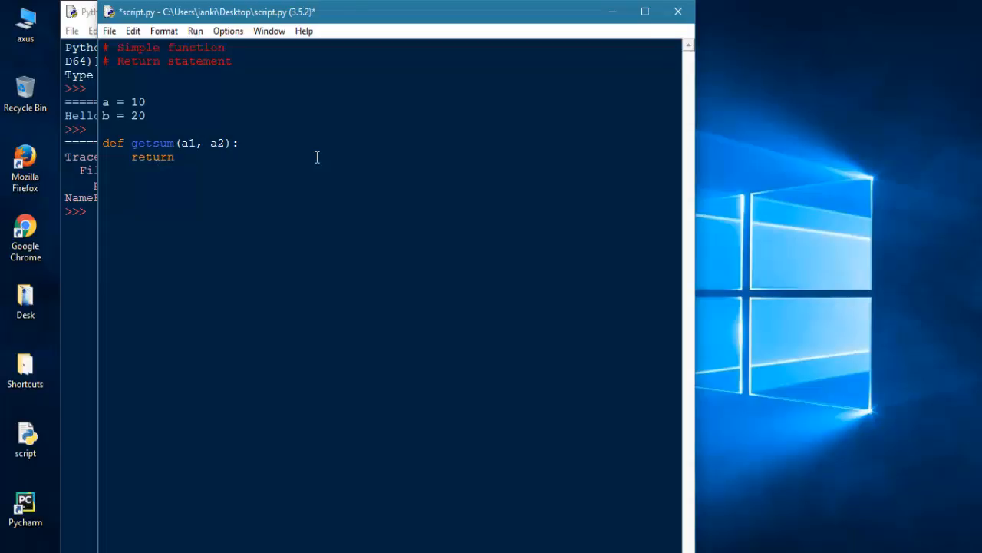
text(sum(a1)
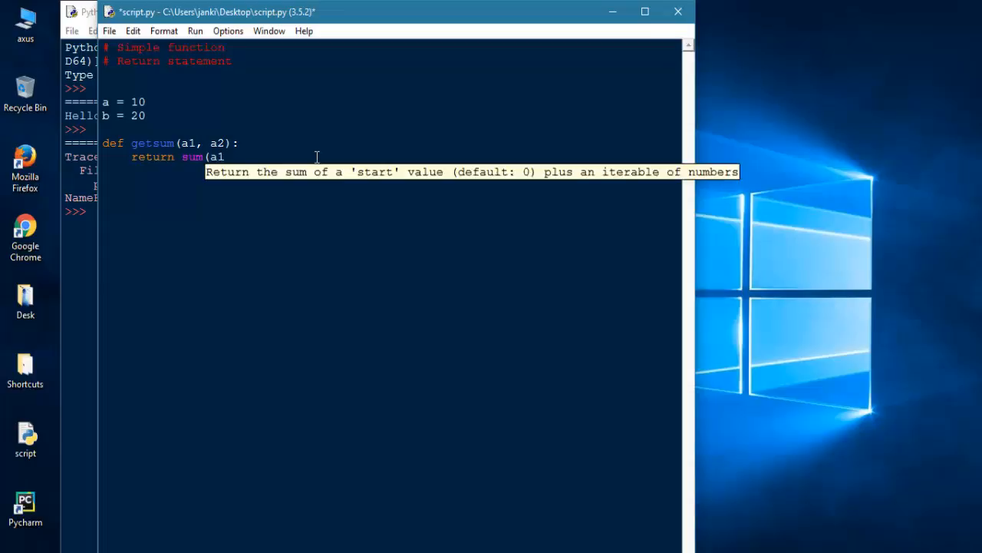
text(, a2))
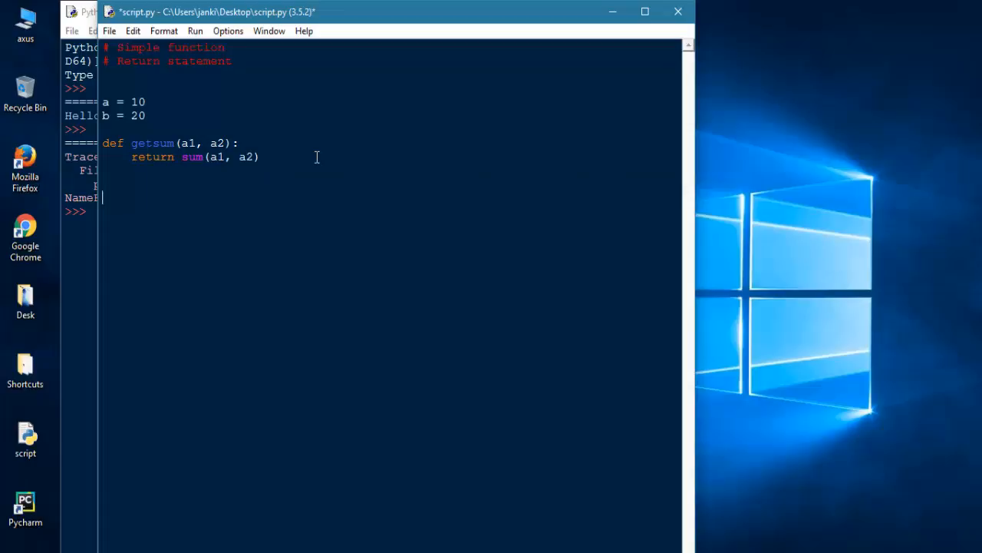
- Save and run the script, then return to the editor window
key(ctrl+s)
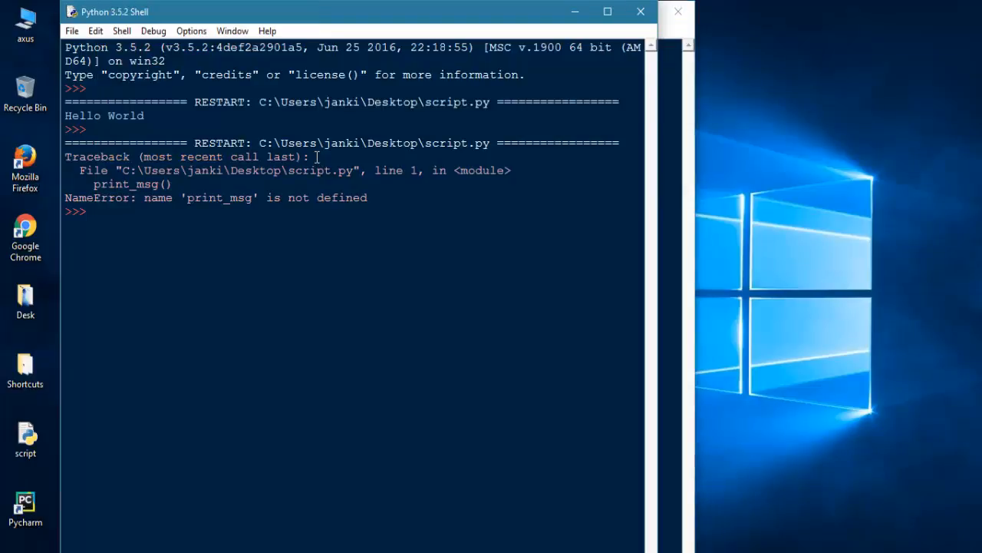
key(f5)
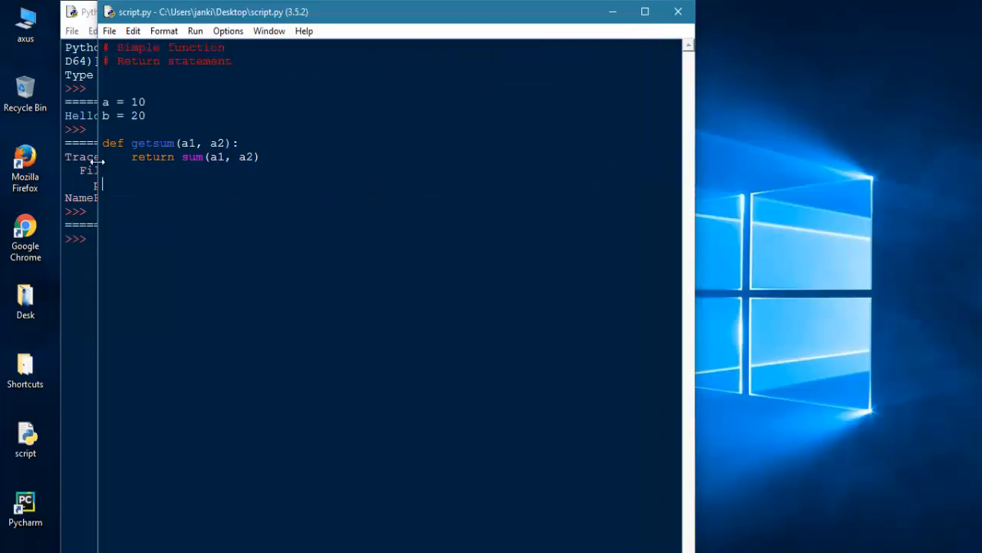
- Call getsum(a, b) below the function definition
drag(101, 142, 258, 157)
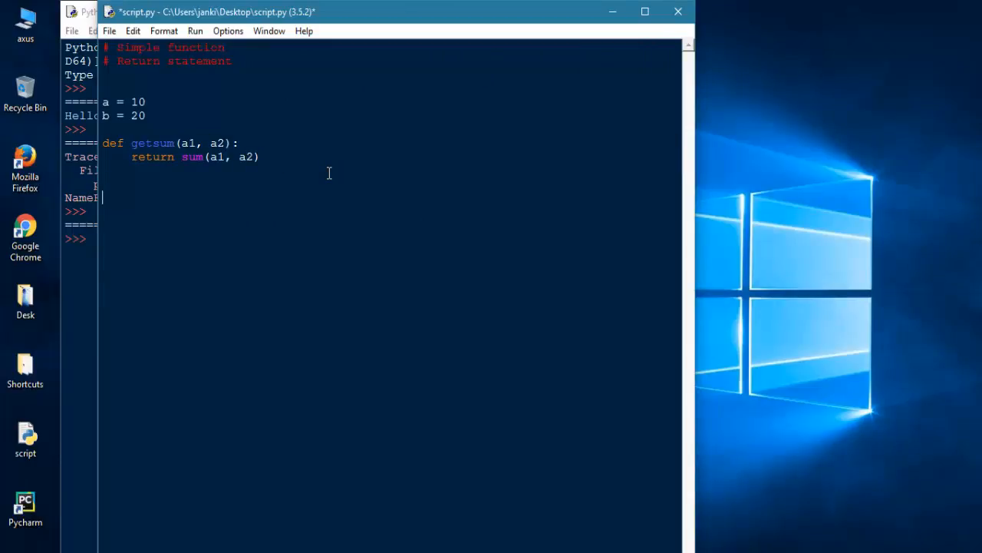
text(getsum)
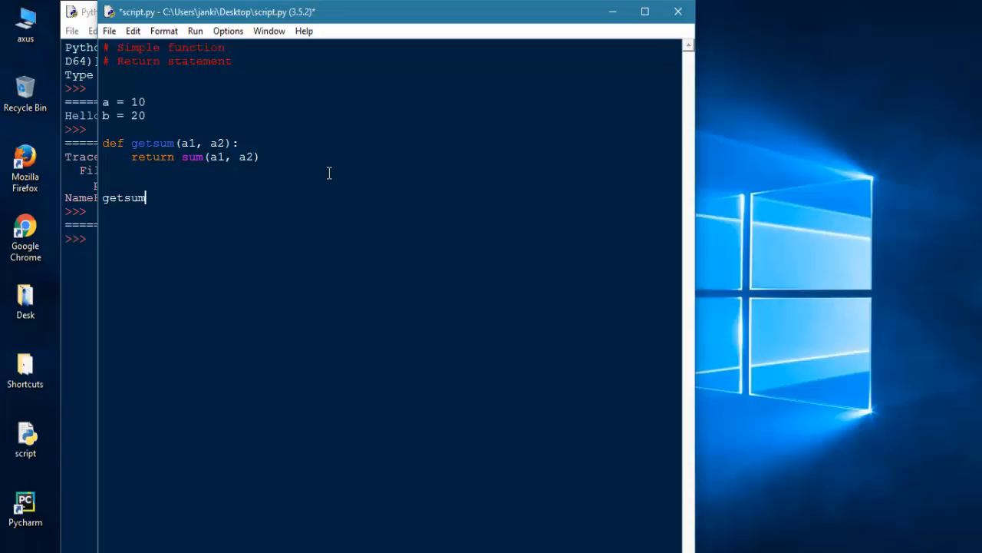
text(()
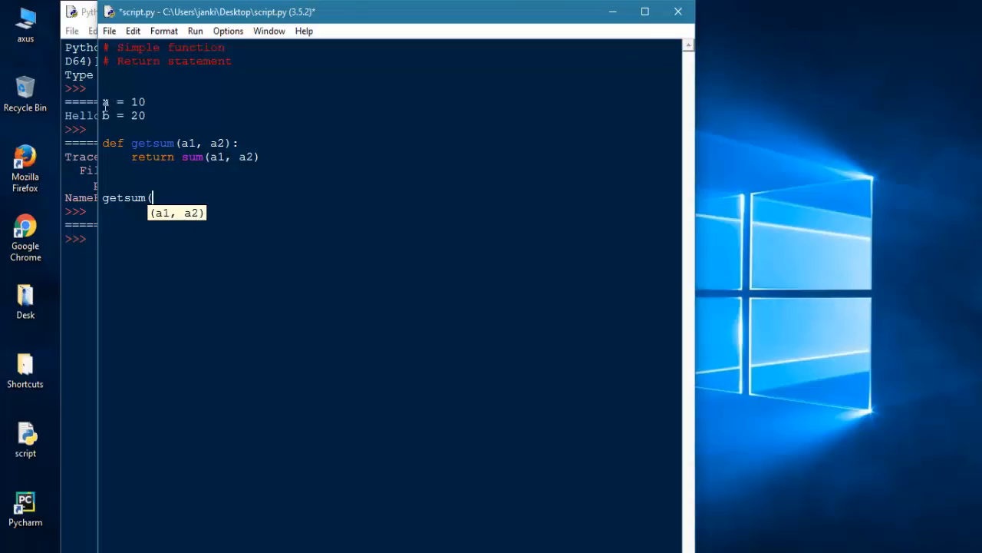
text(a)
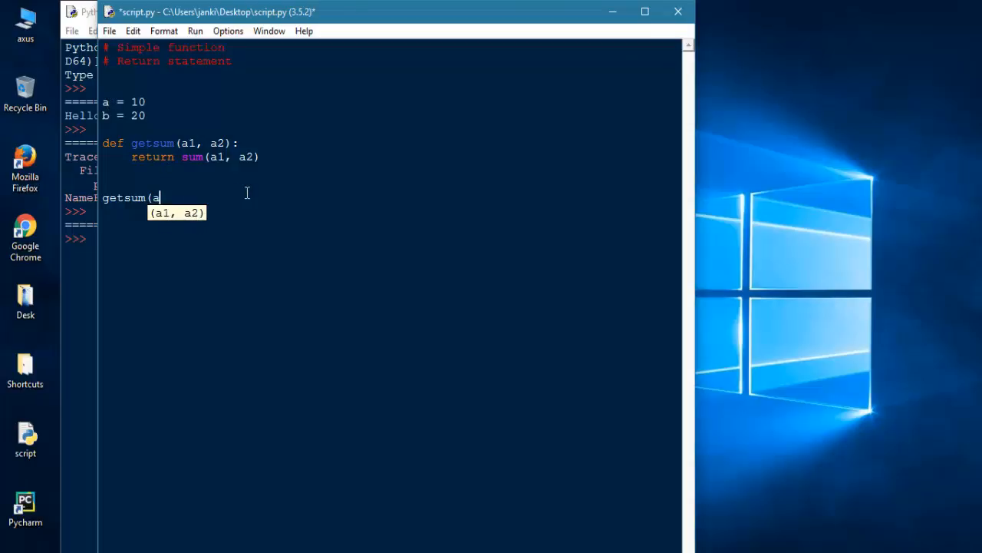
text(, b))
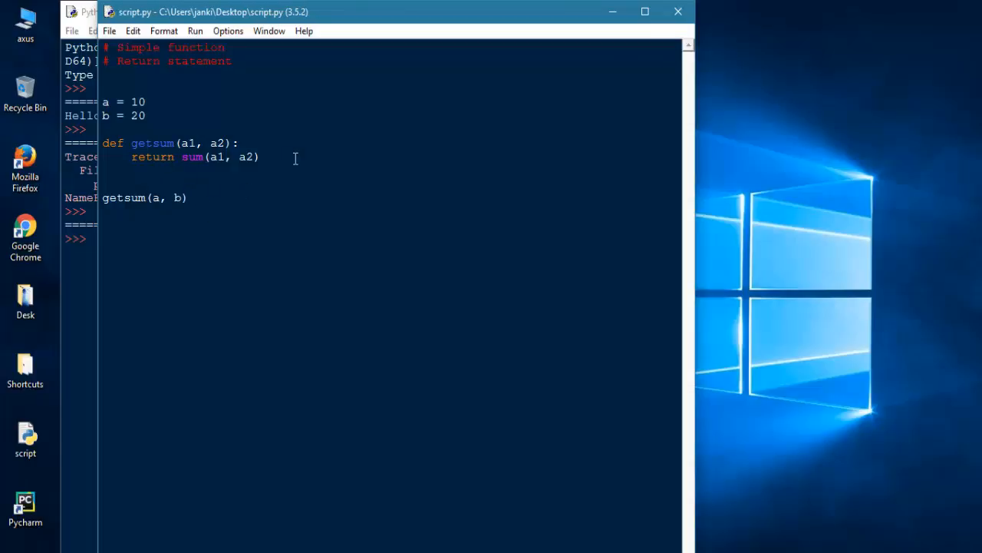
- Store the call in ans = getsum(a, b), add print(ans), and rerun, producing a TypeError
click(187, 196)
text(print()
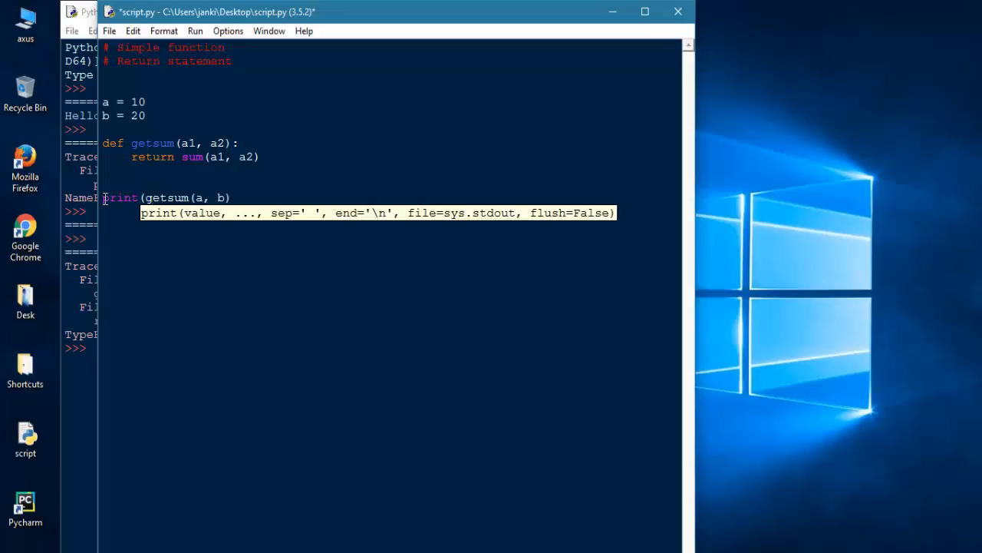
key(Backspace)
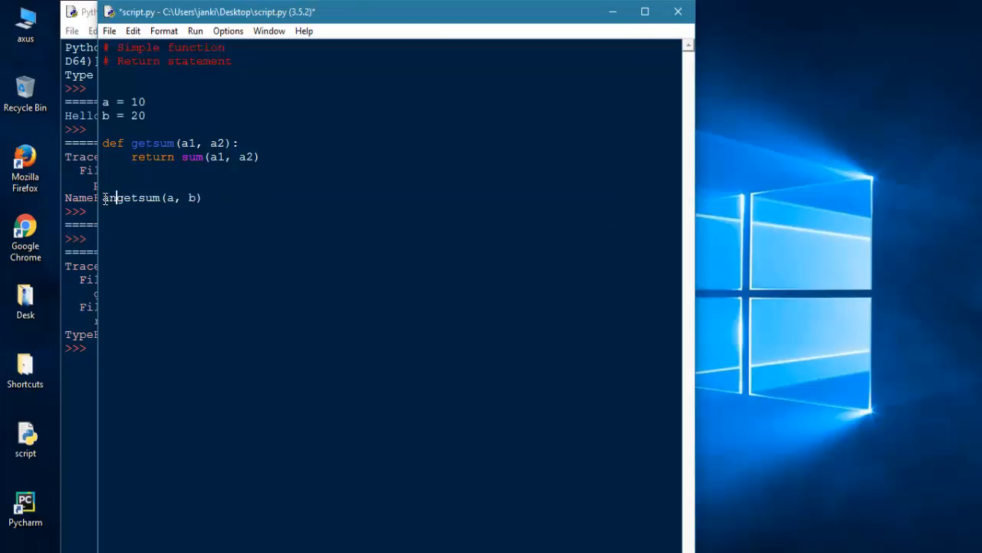
text(ans =)
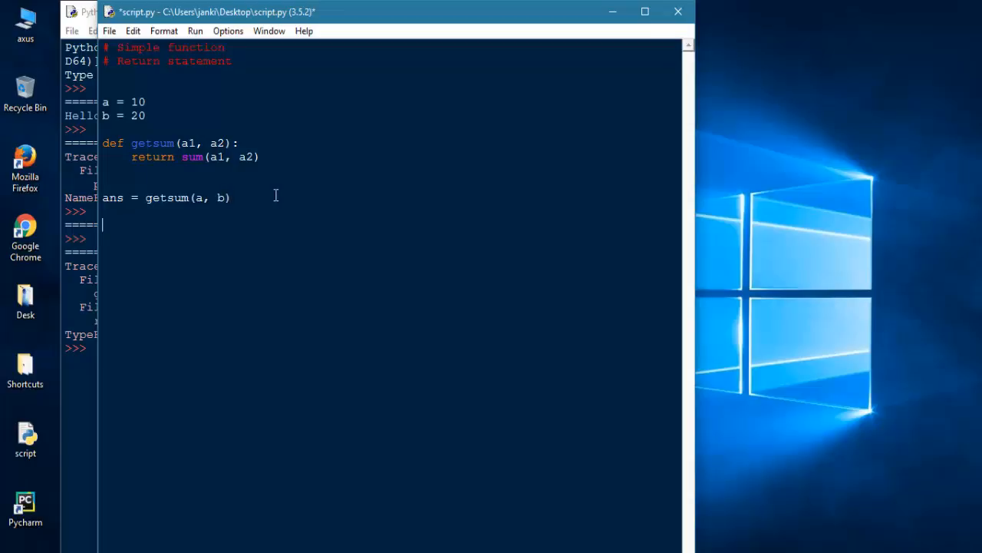
text(print(ans))
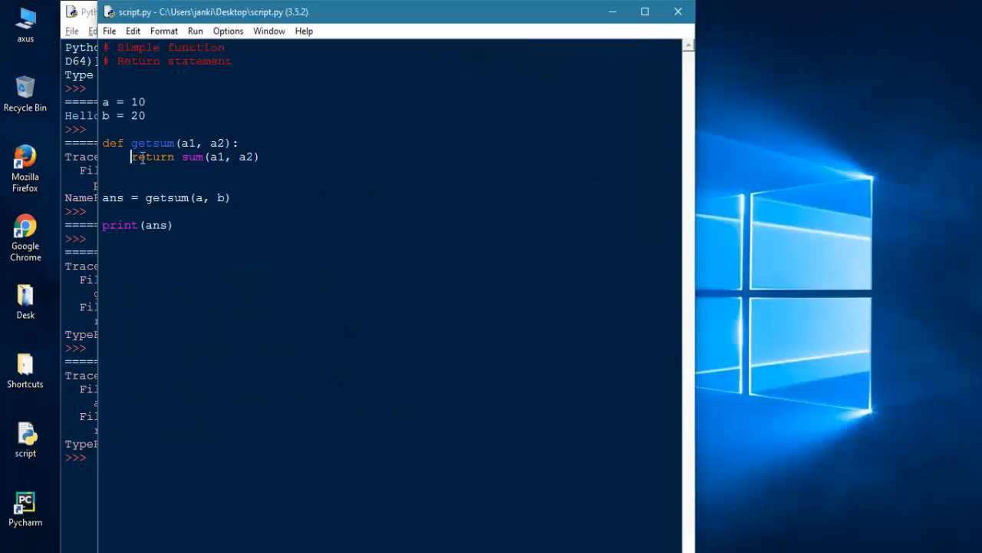
- Set a = [10, 20], make getsum take only a1 returning sum(a1), call getsum(a) to get 30
click(264, 157)
text([10, 20])
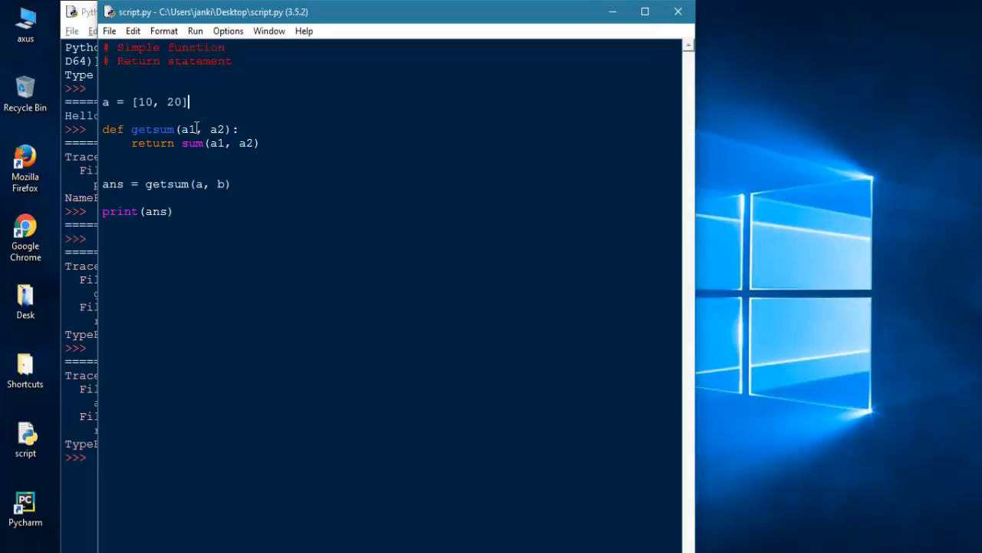
key(BackSpace)
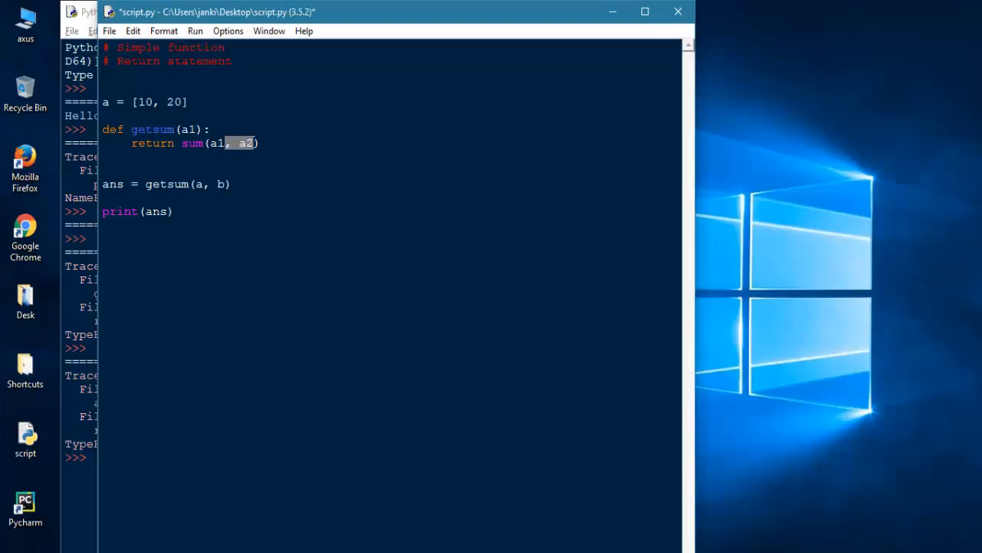
key(BackSpace)
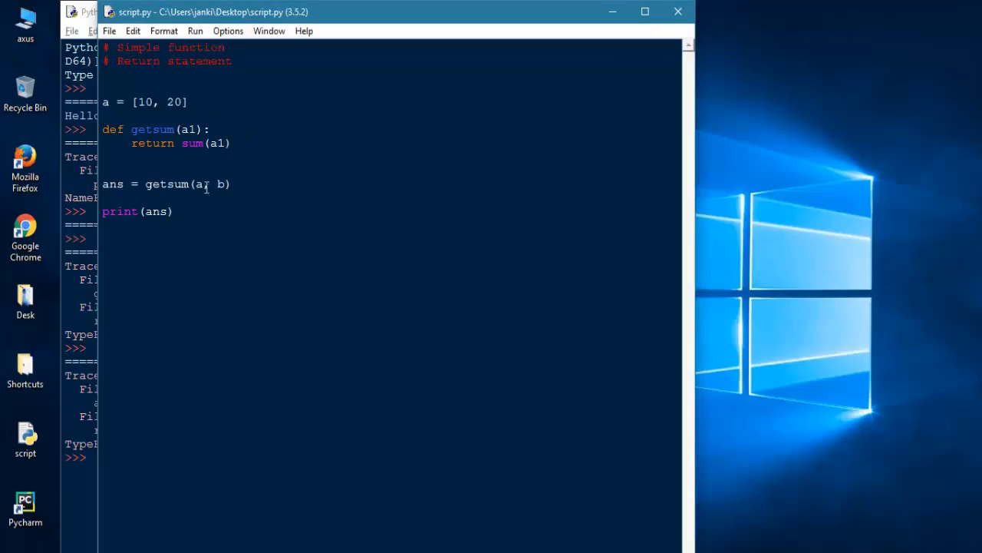
key(BackSpace)
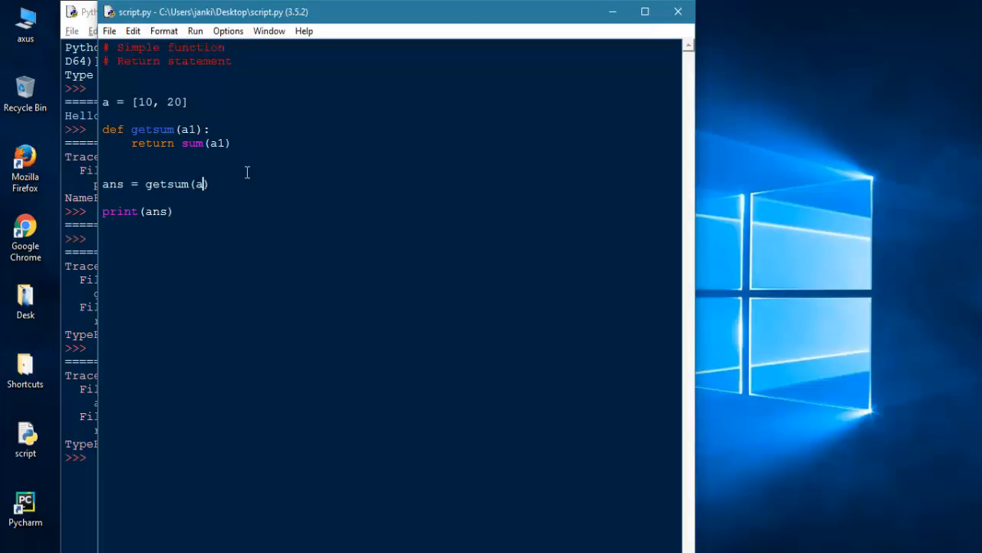
mouse_move(150, 159)
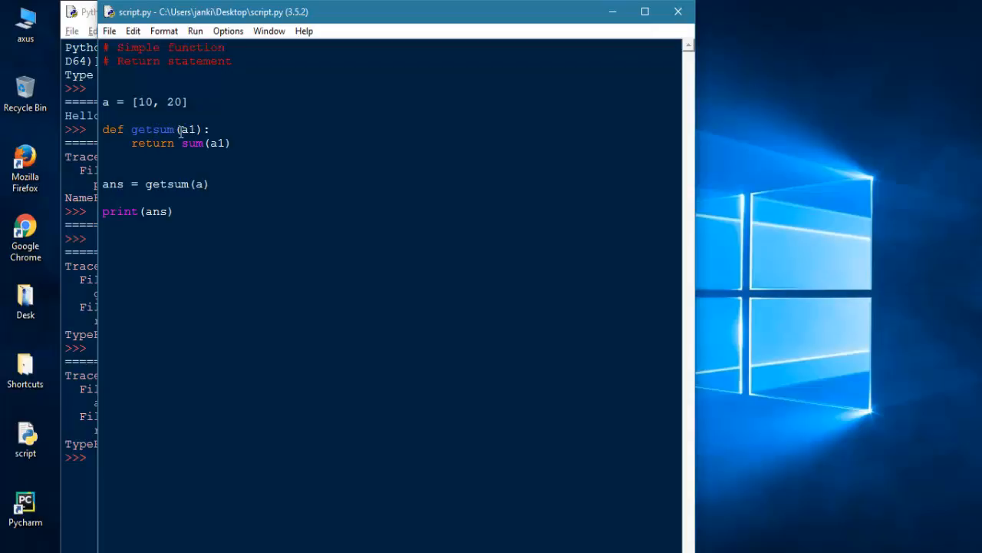
double_click(187, 129)
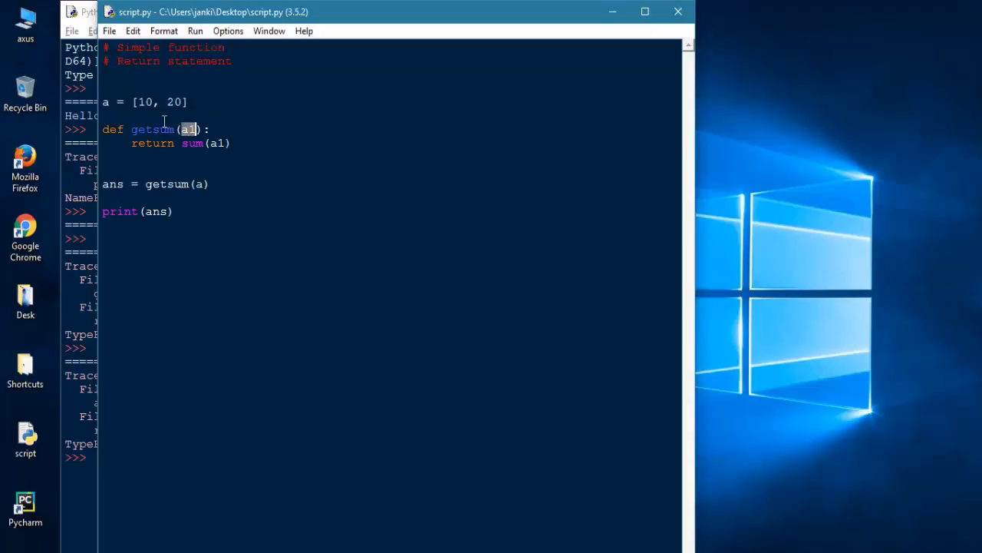
mouse_move(157, 187)
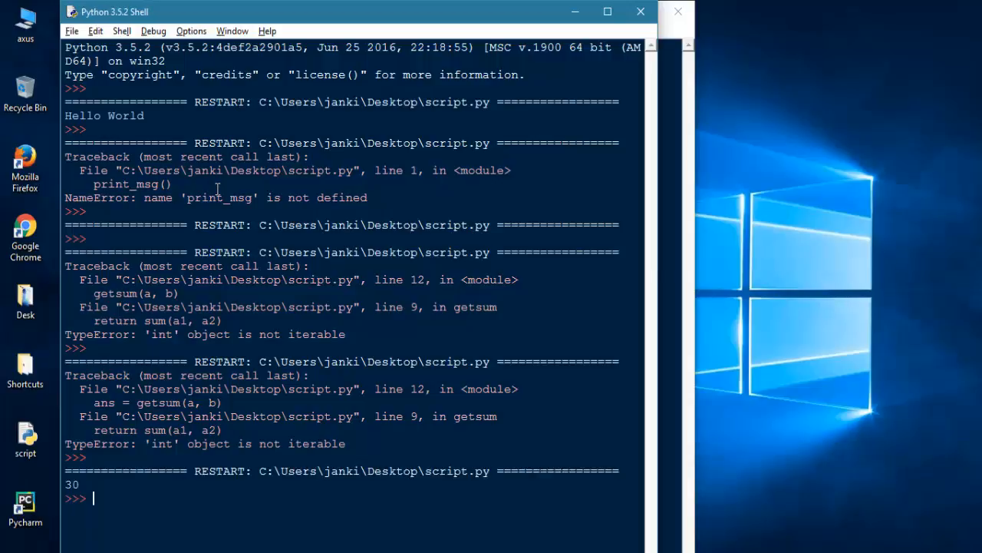
mouse_move(115, 412)
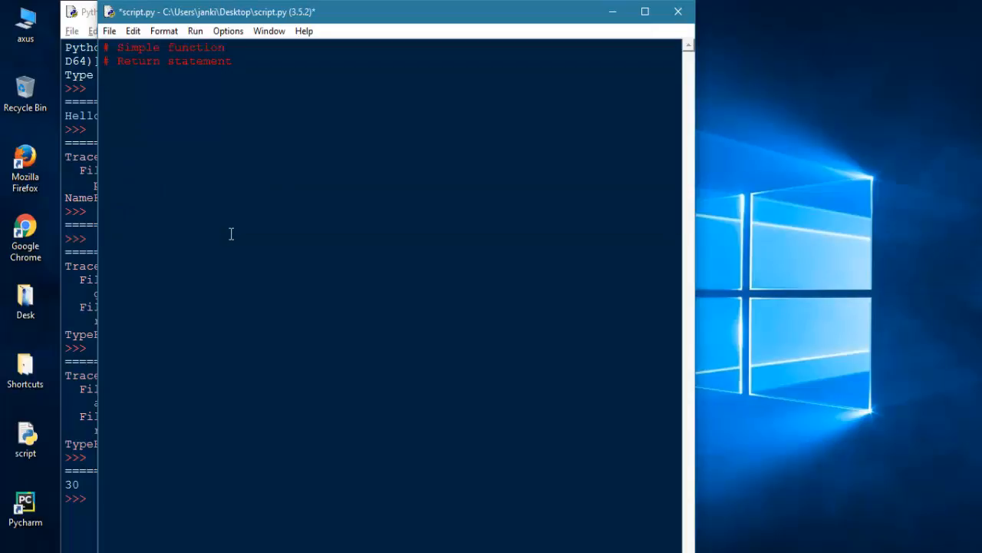
- Define your_name(name='akshar') with a default argument
text(#)
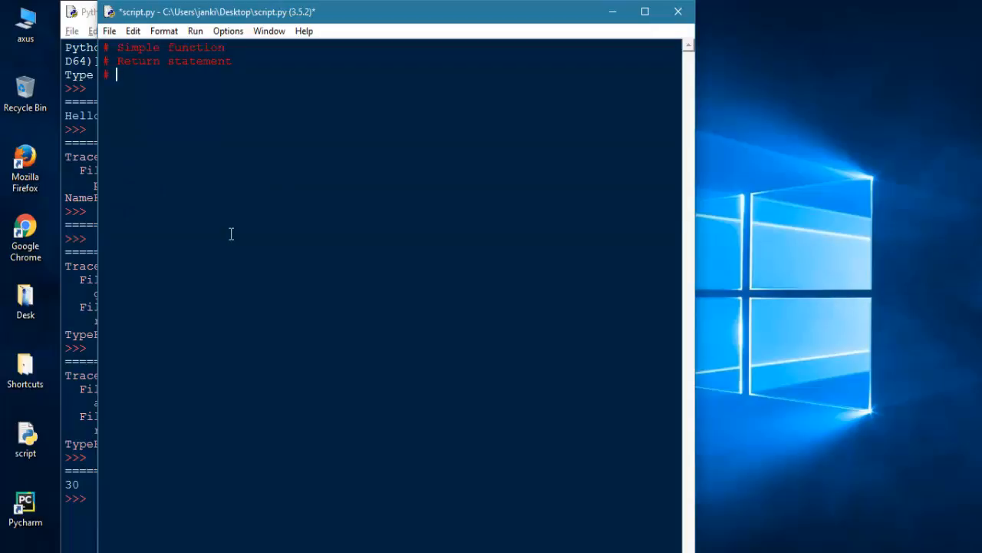
text(pd)
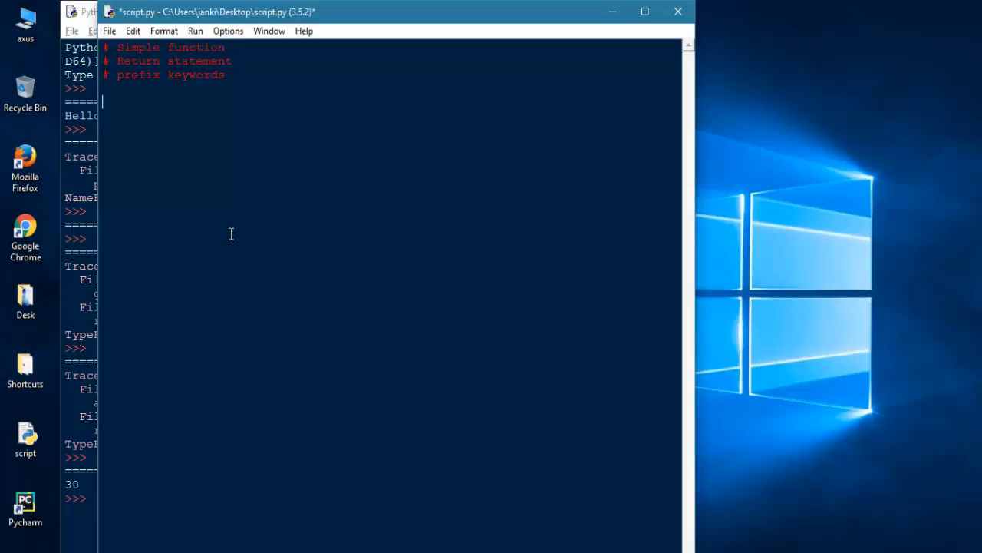
text(def)
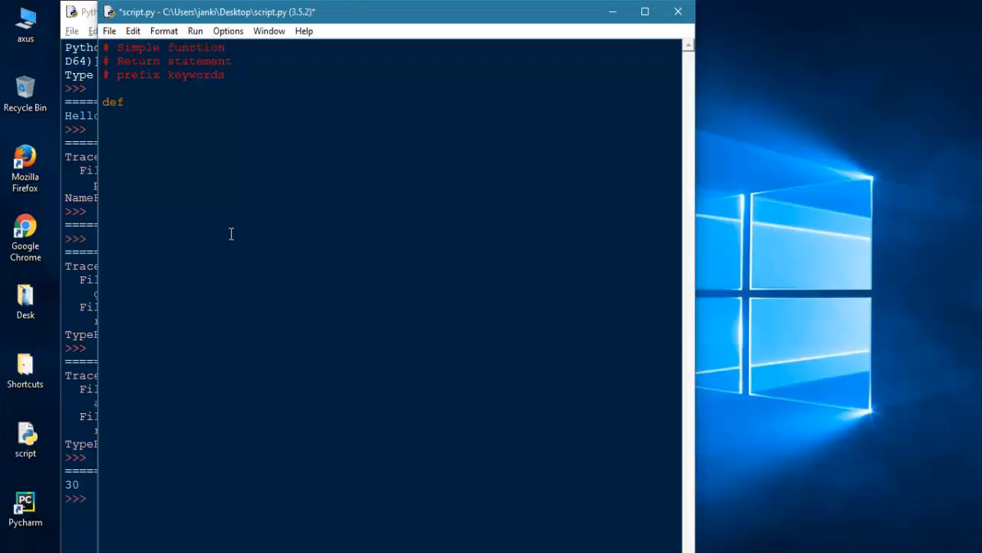
text(youna)
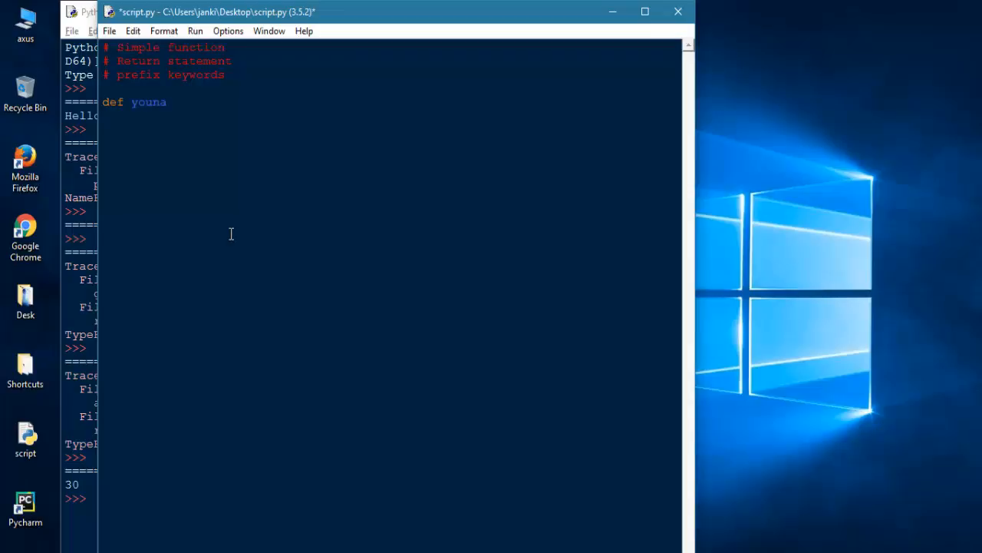
text(your_na)
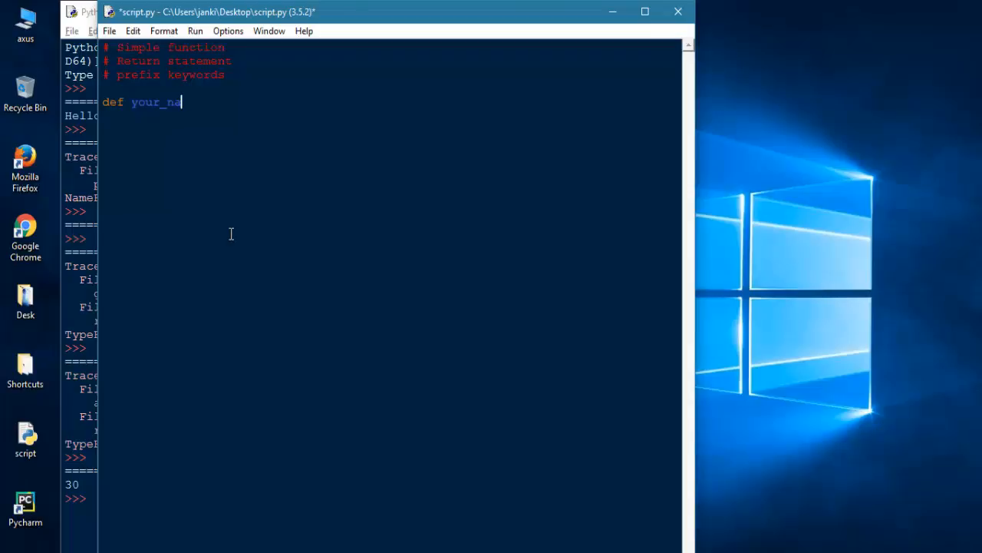
text(me ()
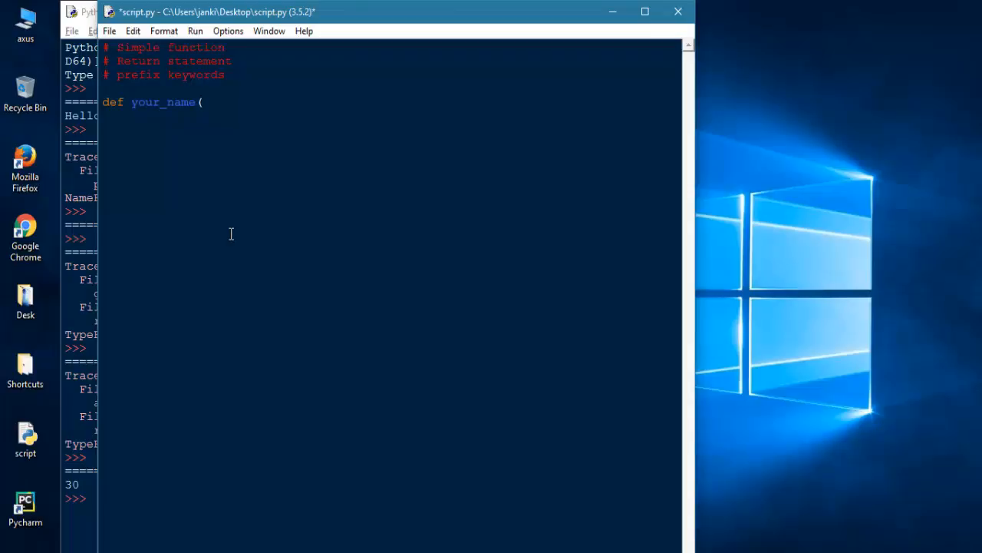
text(name=')
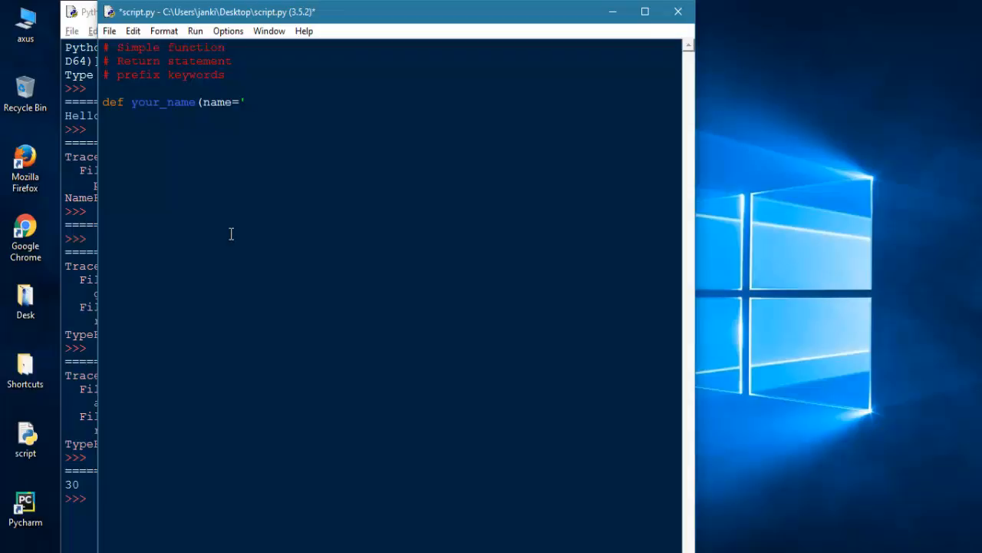
text(akshar')
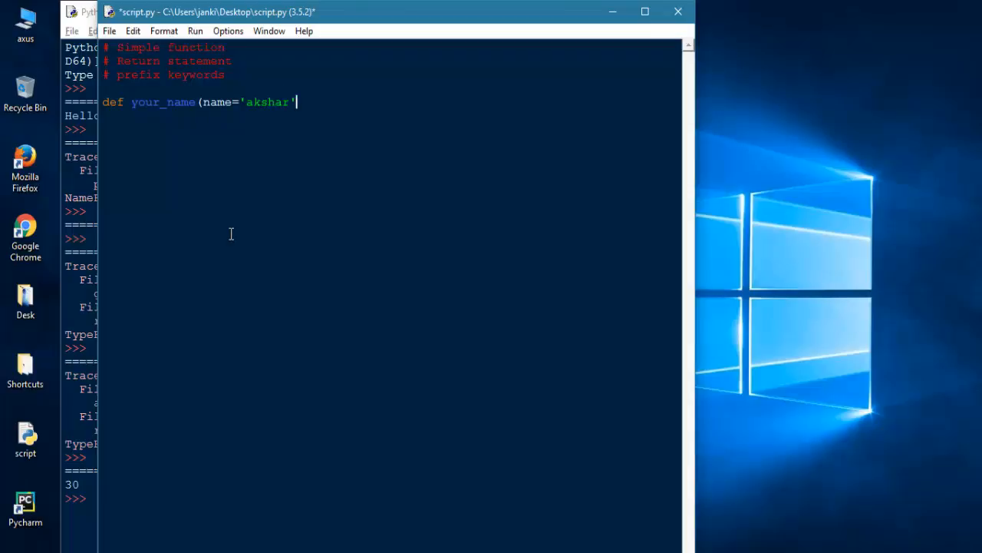
text():)
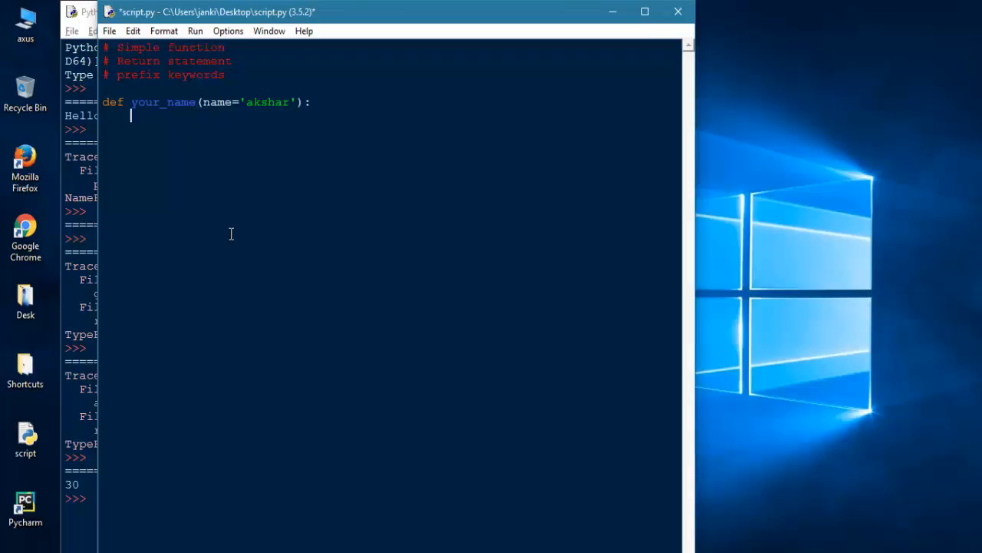
- Give it a print(name) body and call your_name() with no arguments, printing akshar
text(retr)
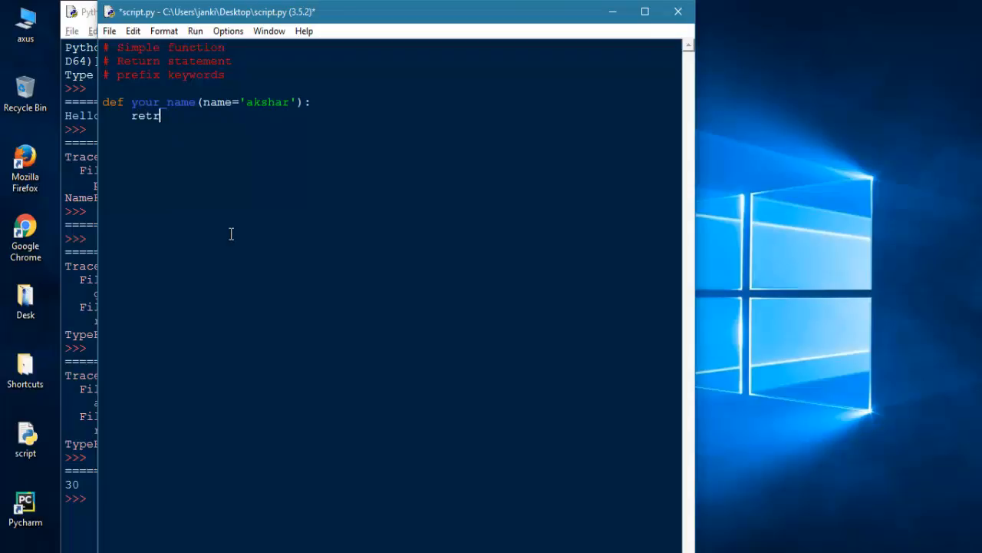
text(print()
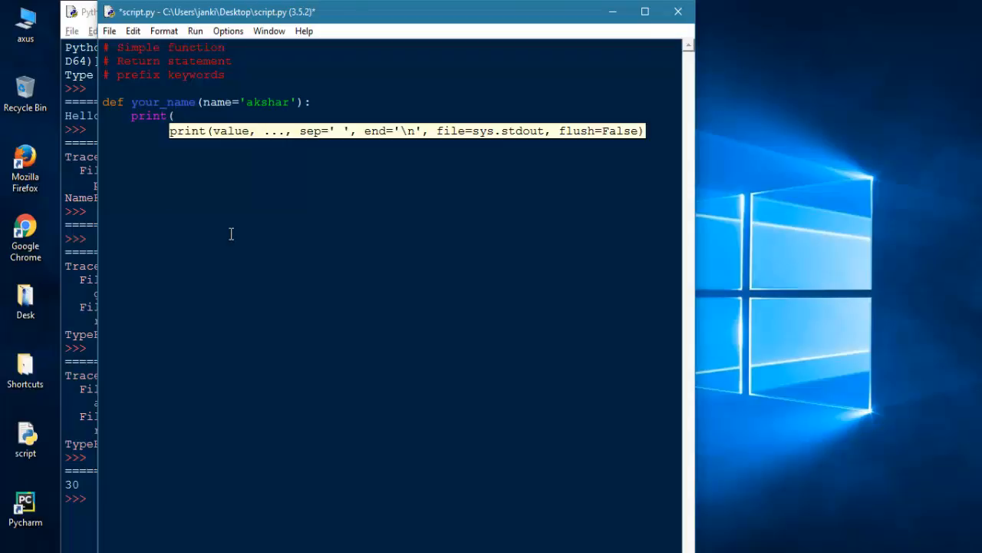
text(name))
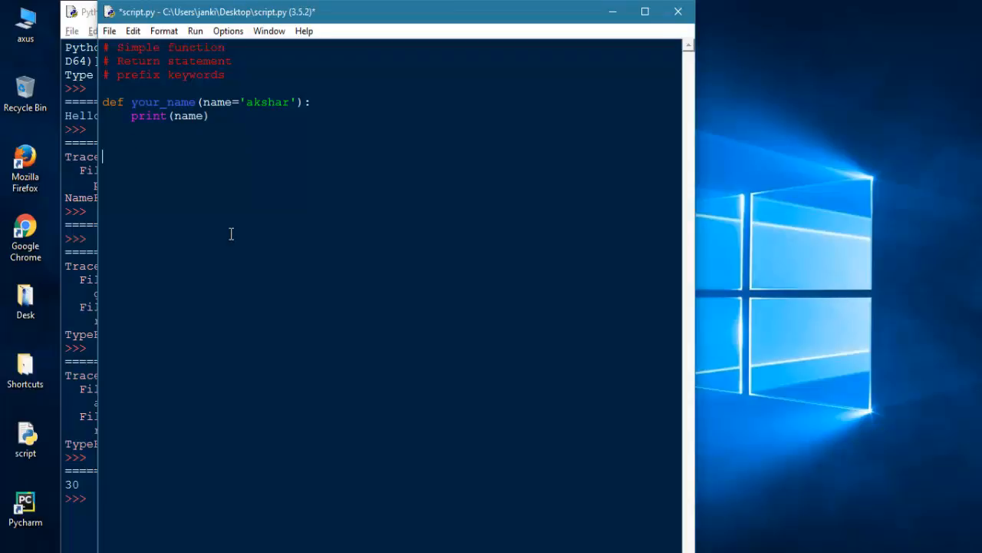
text(your_)
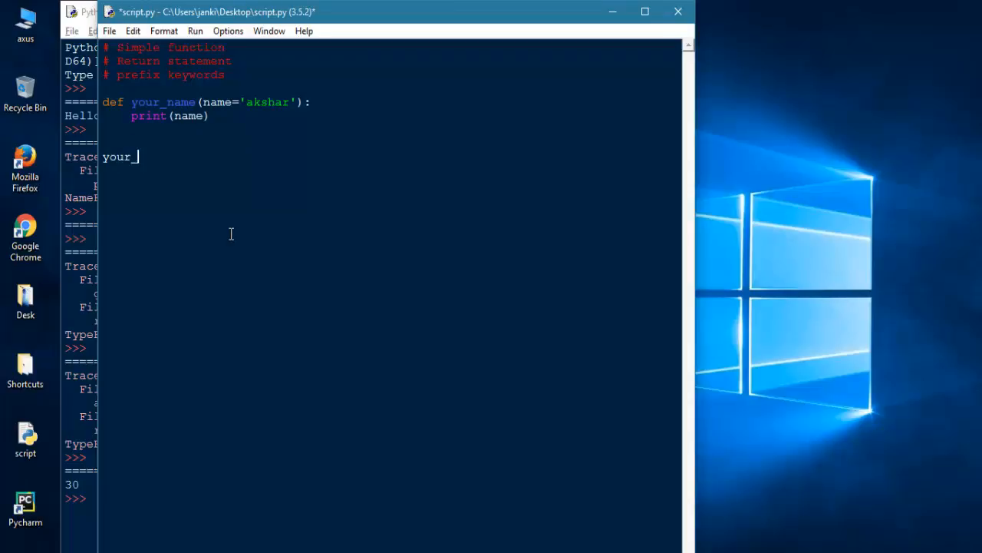
text(name())
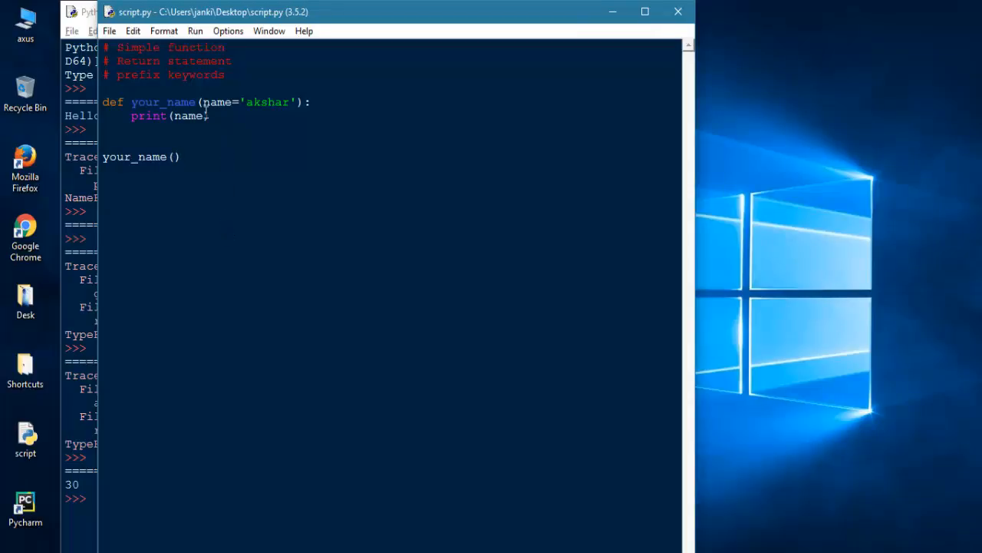
double_click(217, 101)
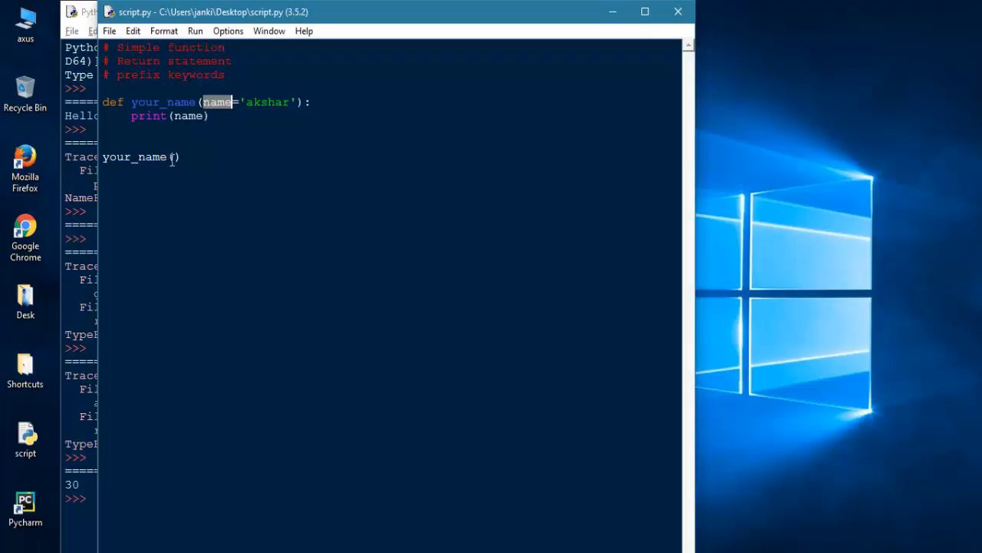
click(175, 156)
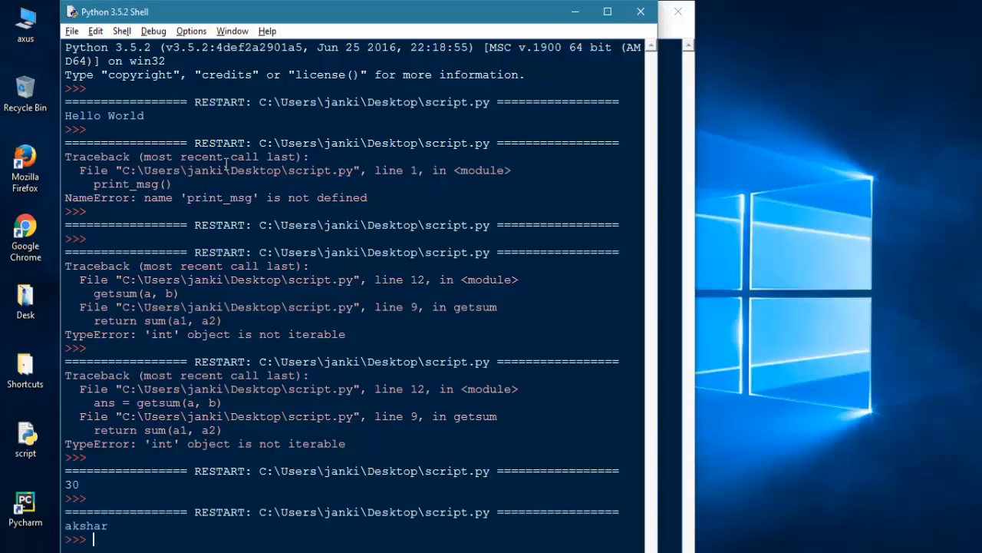
mouse_move(238, 373)
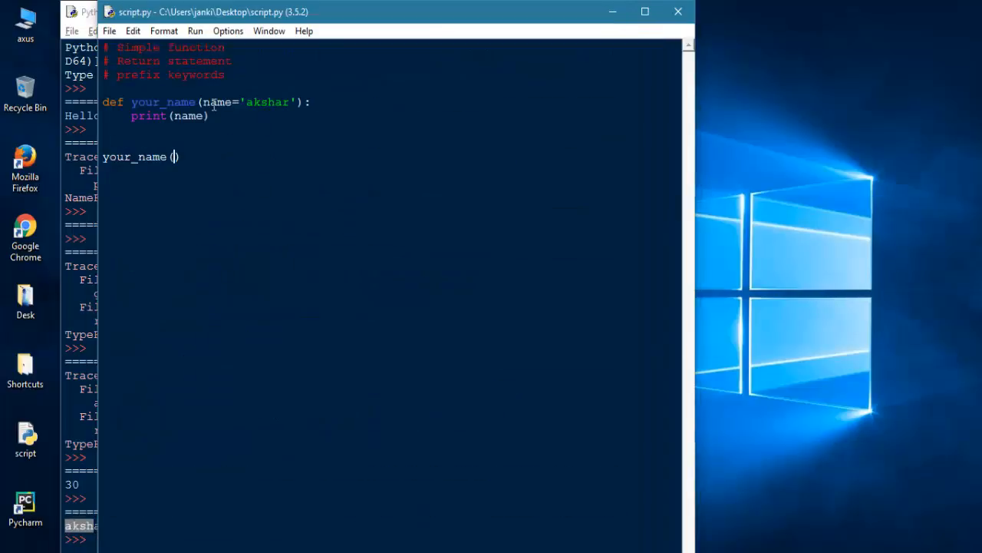
mouse_move(285, 188)
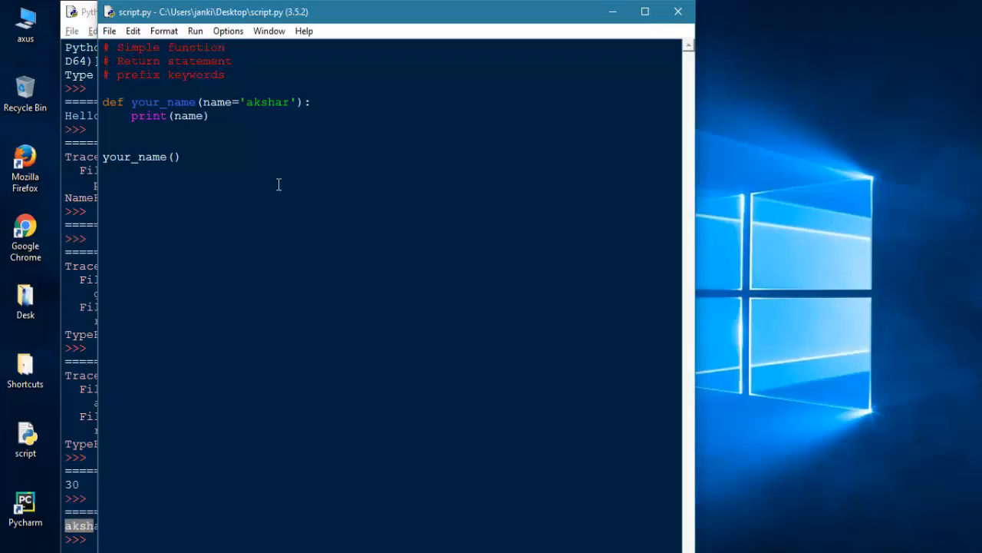
- Call your_name(name='abcd') and rerun so the enlarged shell shows abcd
text(name=)
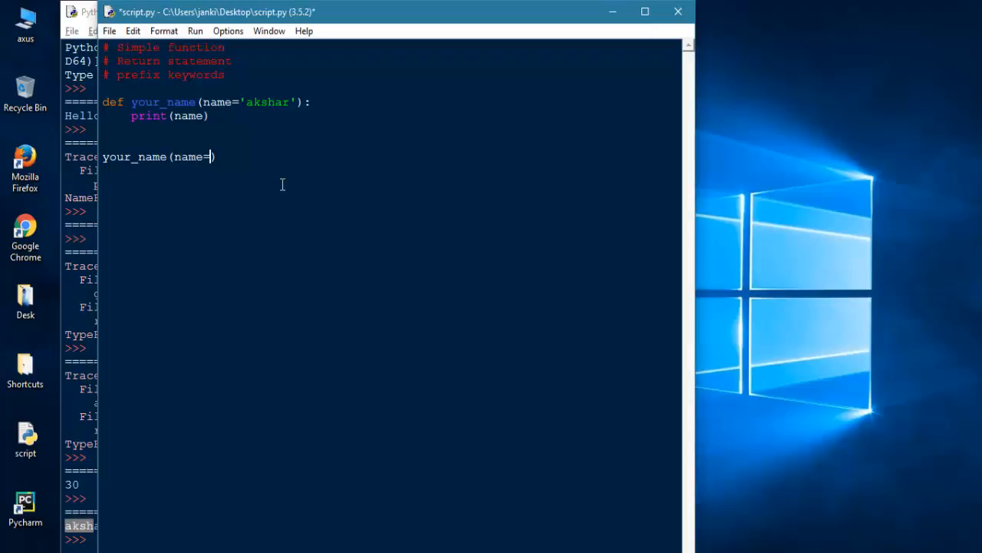
text(')
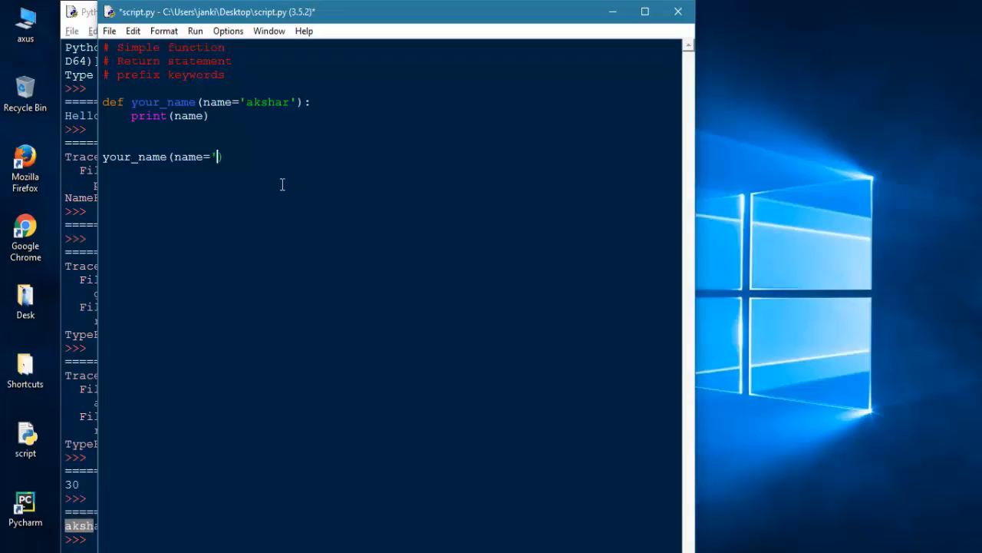
text(abcd)
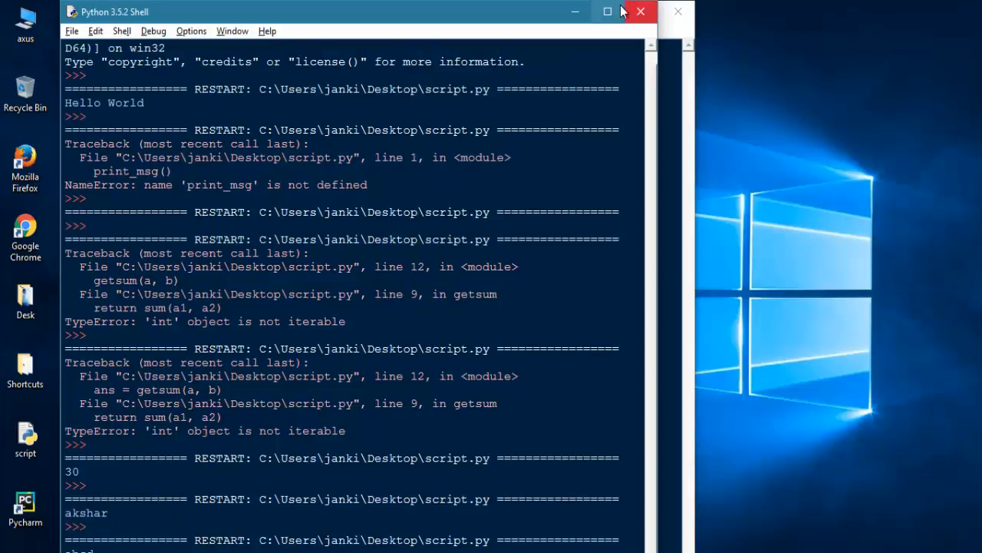
click(608, 12)
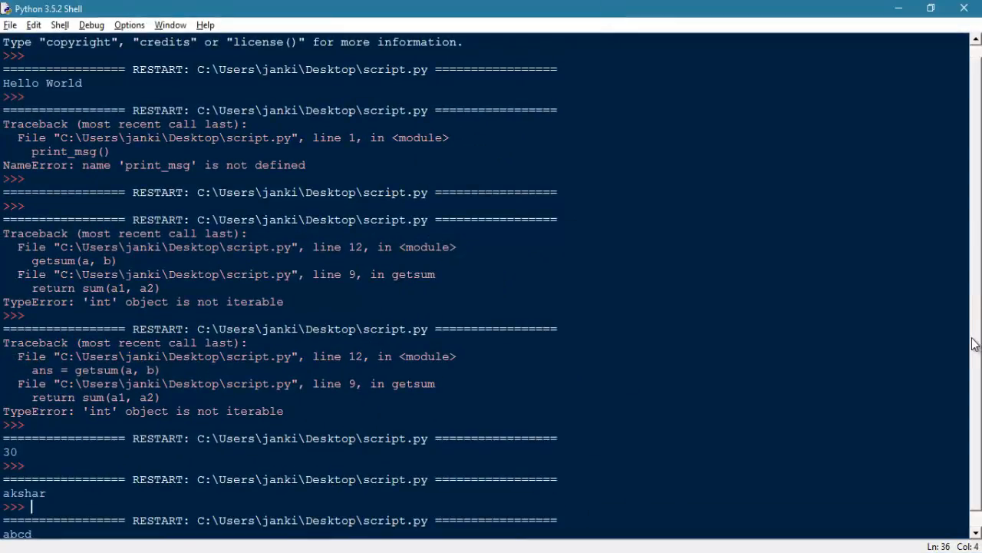
scroll(down, 3)
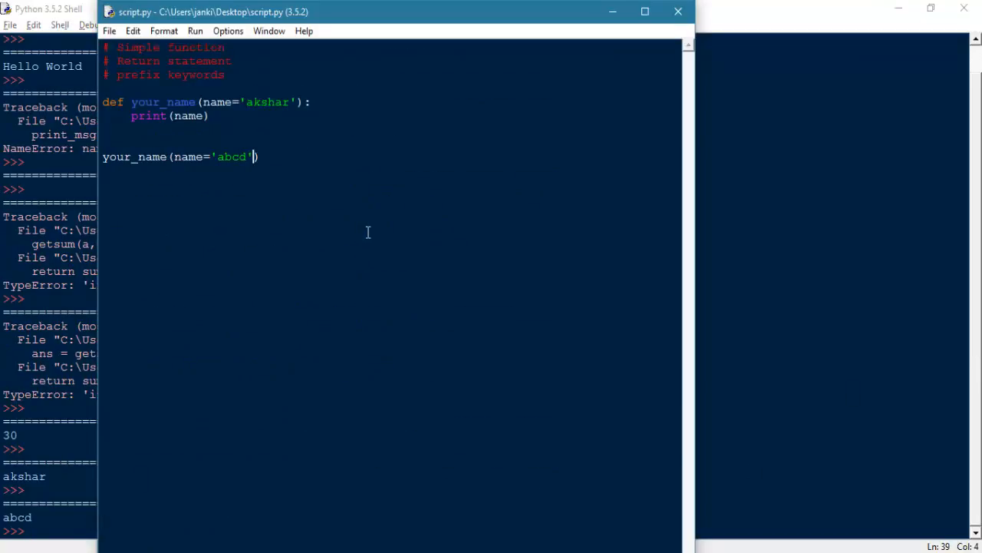
mouse_move(184, 161)
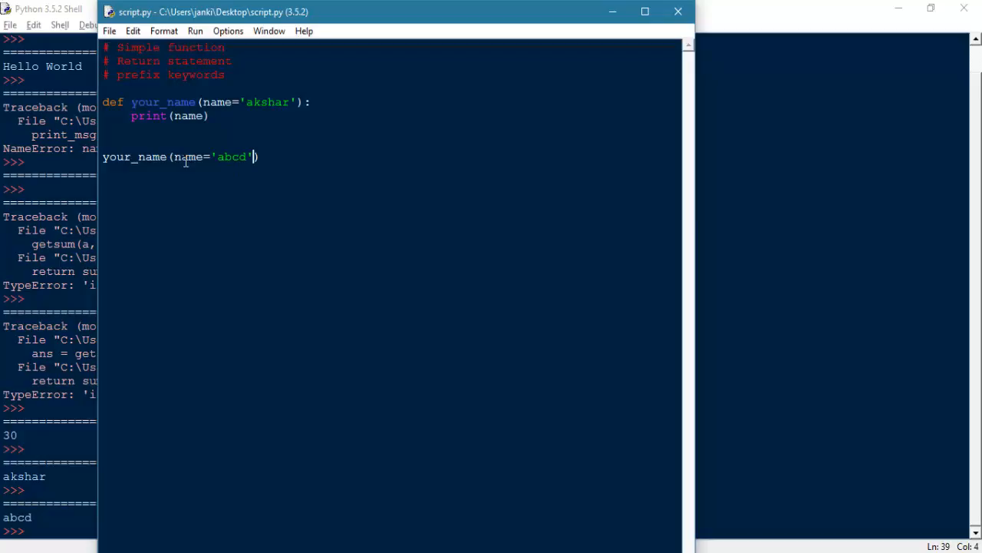
- Retype the call's argument as name='abaa, then delete the whole your_name call line
double_click(187, 156)
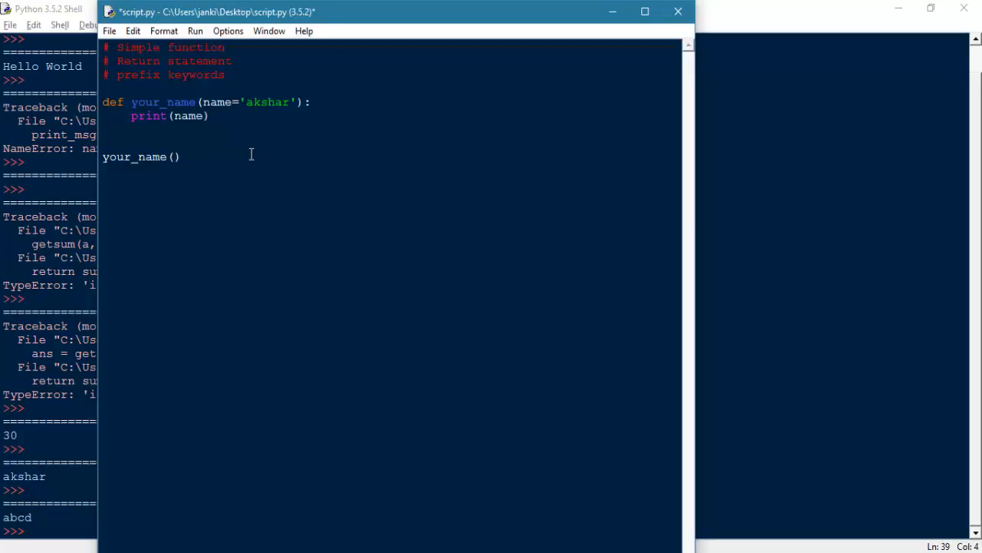
double_click(218, 101)
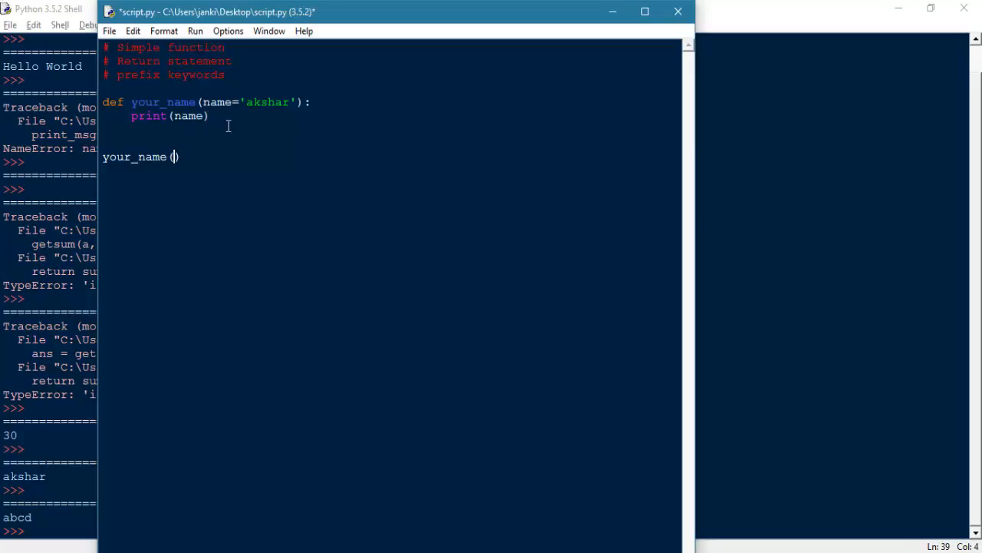
mouse_move(200, 189)
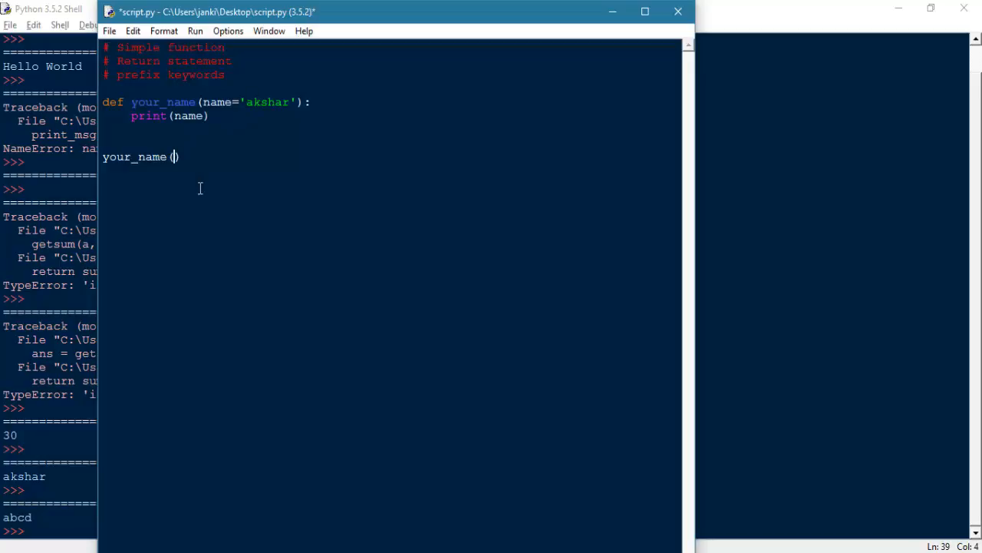
text(name='abaaaa)
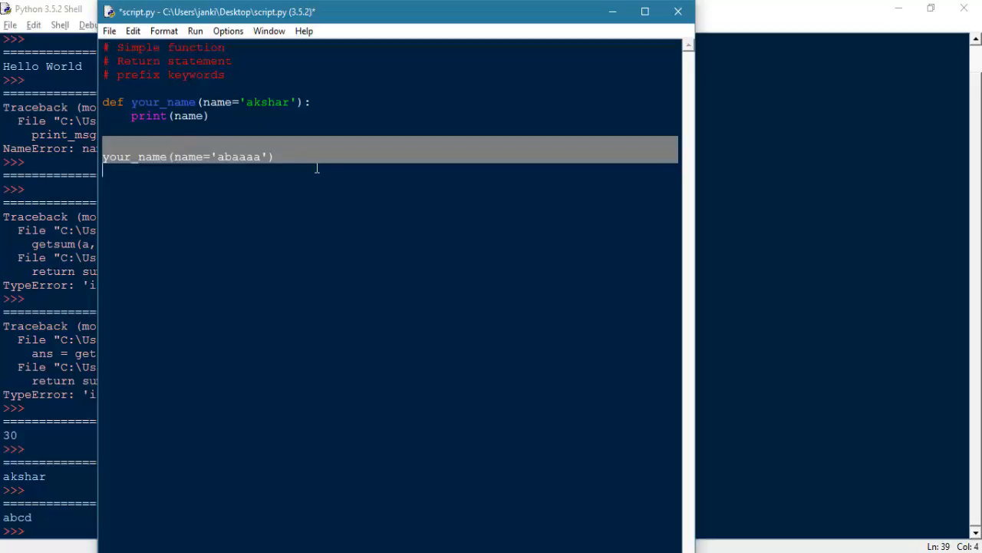
key(Delete)
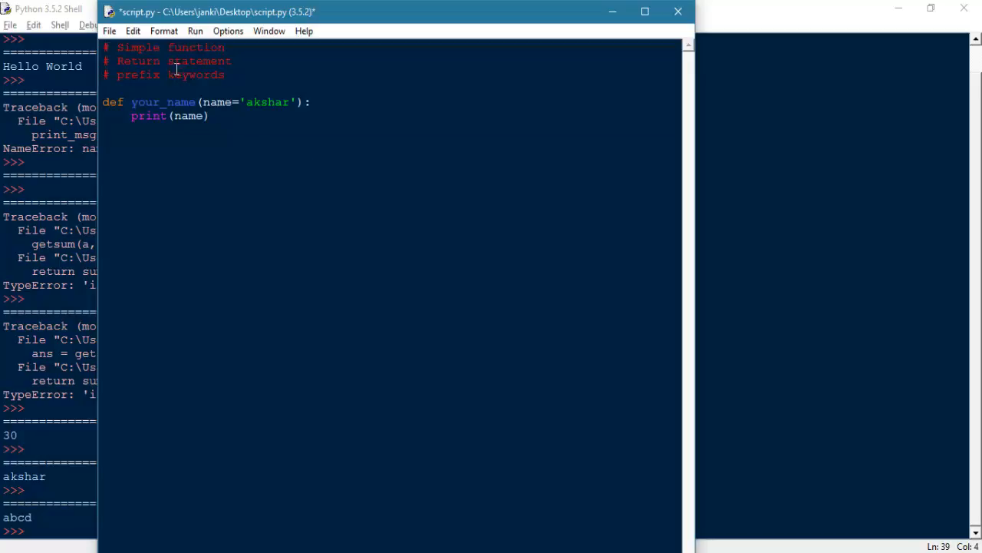